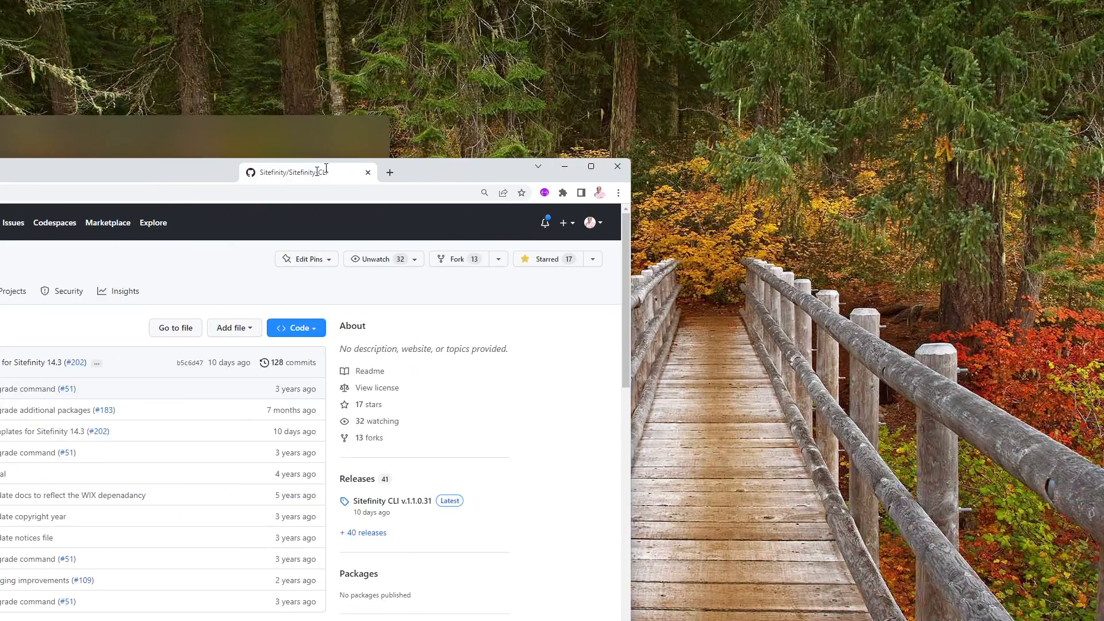
- Maximize the Sitefinity-CLI repo window and scroll to the README Installation section
{"action": "left_click", "coordinate": [591, 166]}
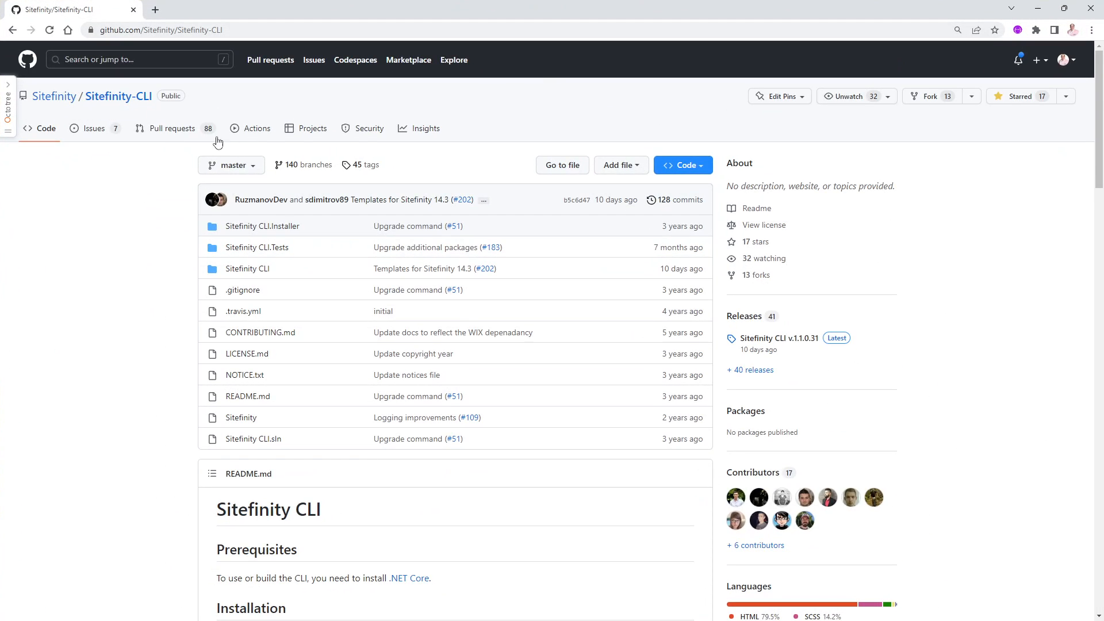
{"action": "mouse_move", "coordinate": [200, 34]}
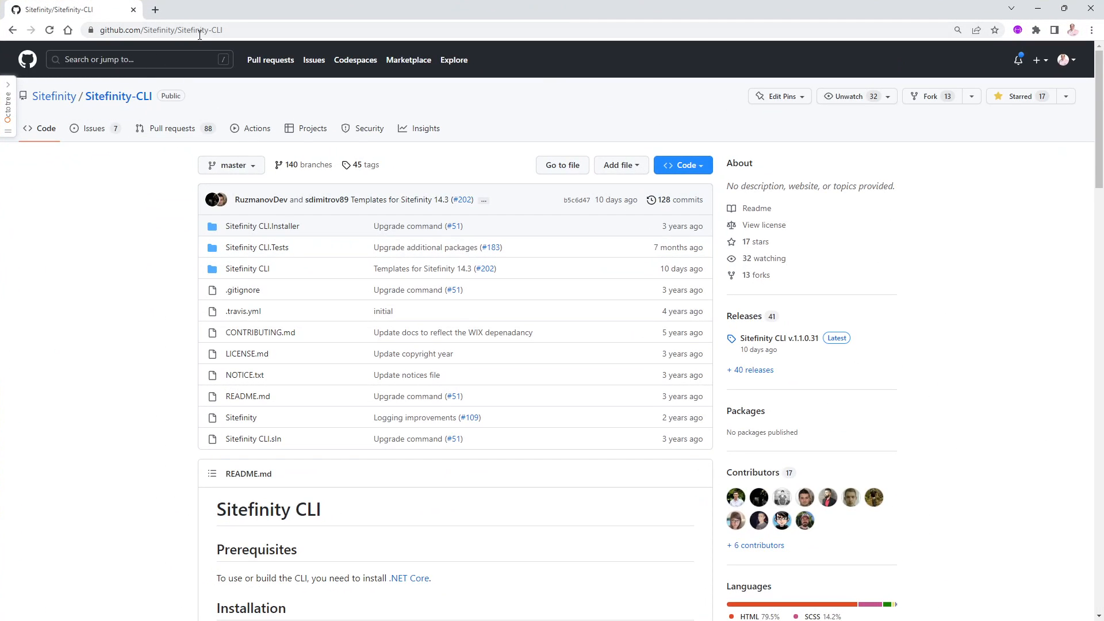
{"action": "mouse_move", "coordinate": [105, 45]}
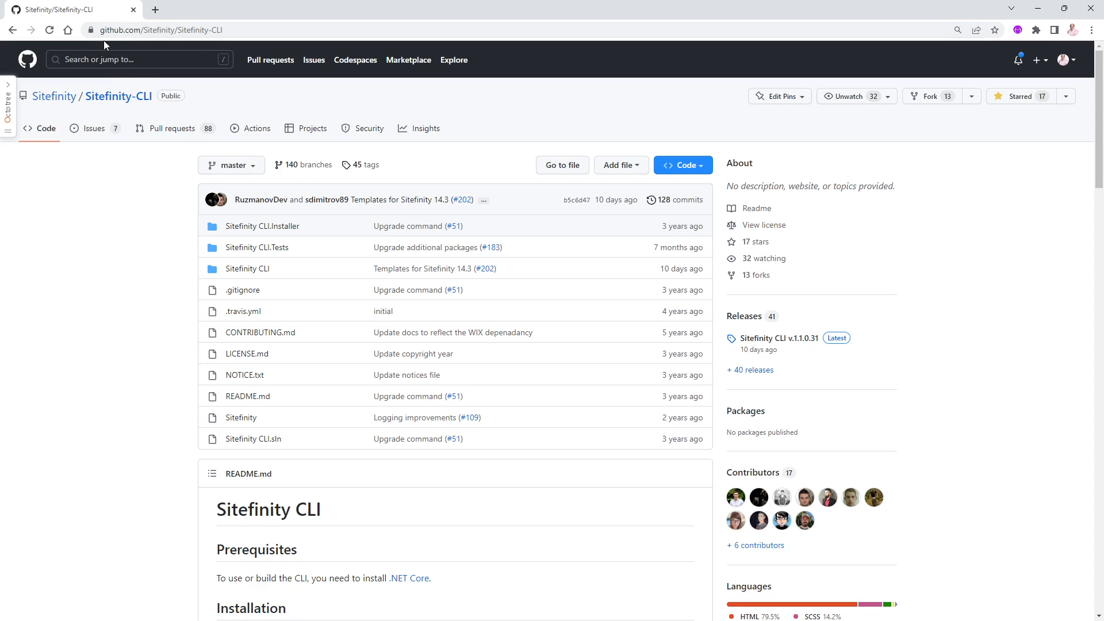
{"action": "mouse_move", "coordinate": [239, 50]}
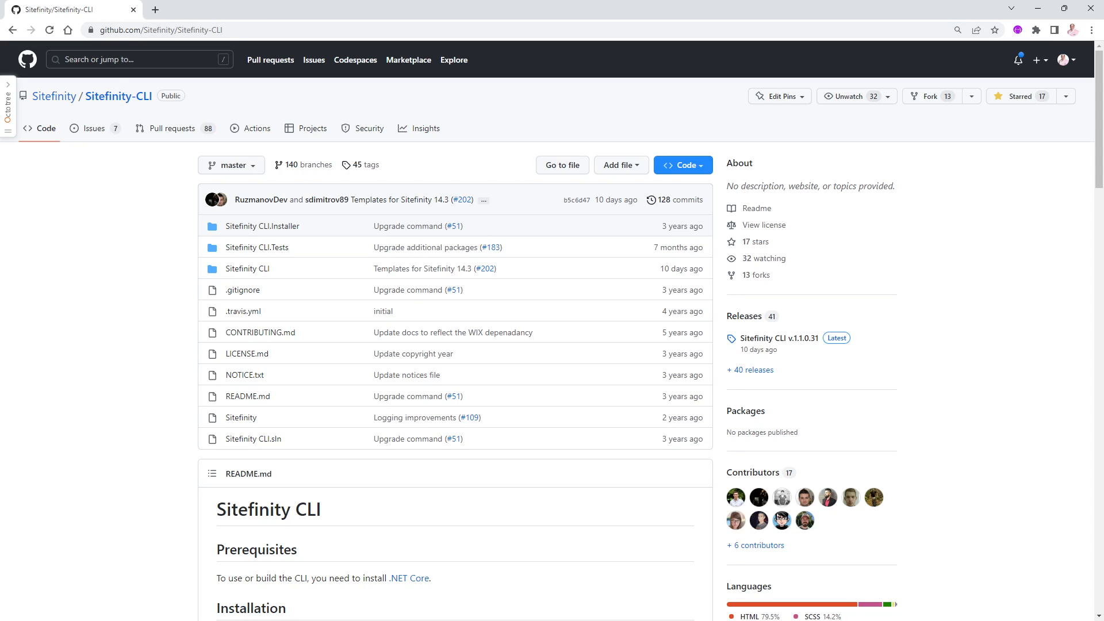
{"action": "mouse_move", "coordinate": [570, 411]}
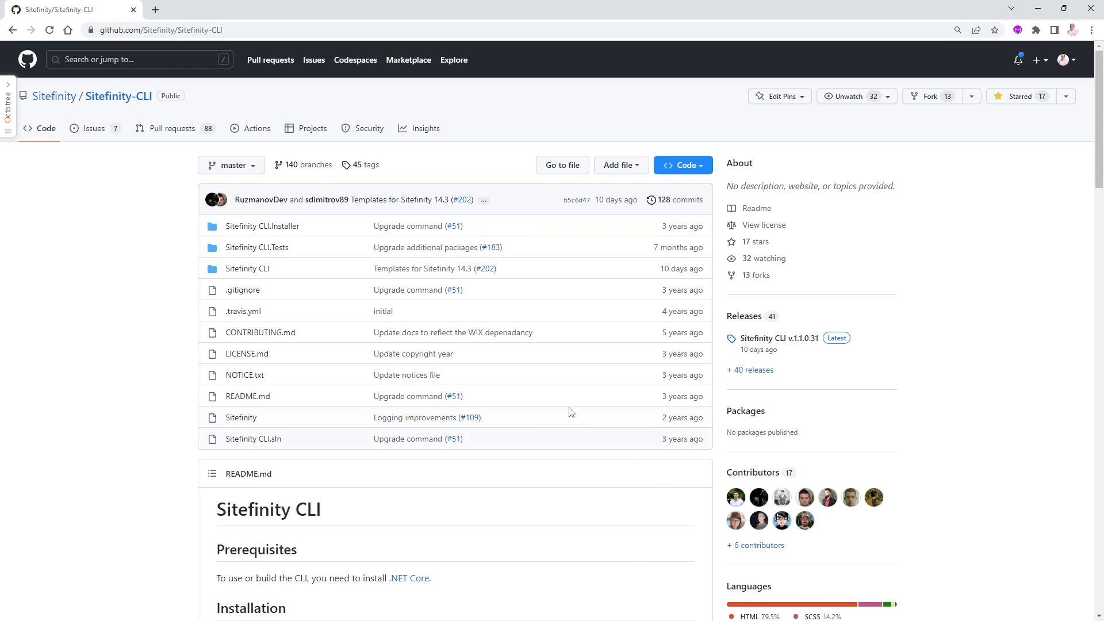
{"action": "mouse_move", "coordinate": [135, 321]}
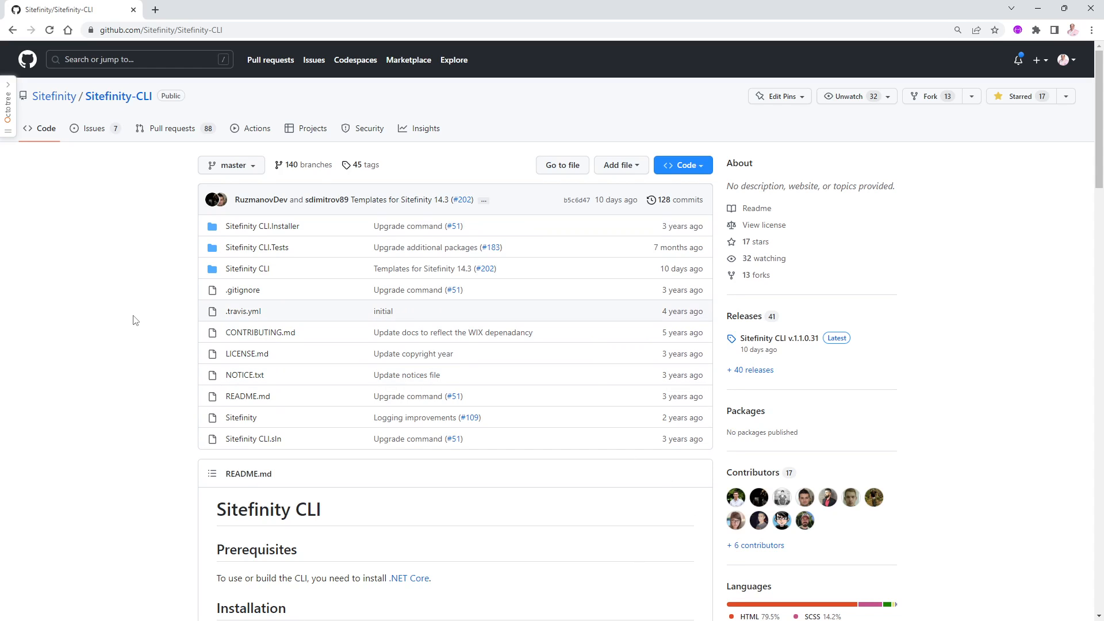
{"action": "mouse_move", "coordinate": [243, 289]}
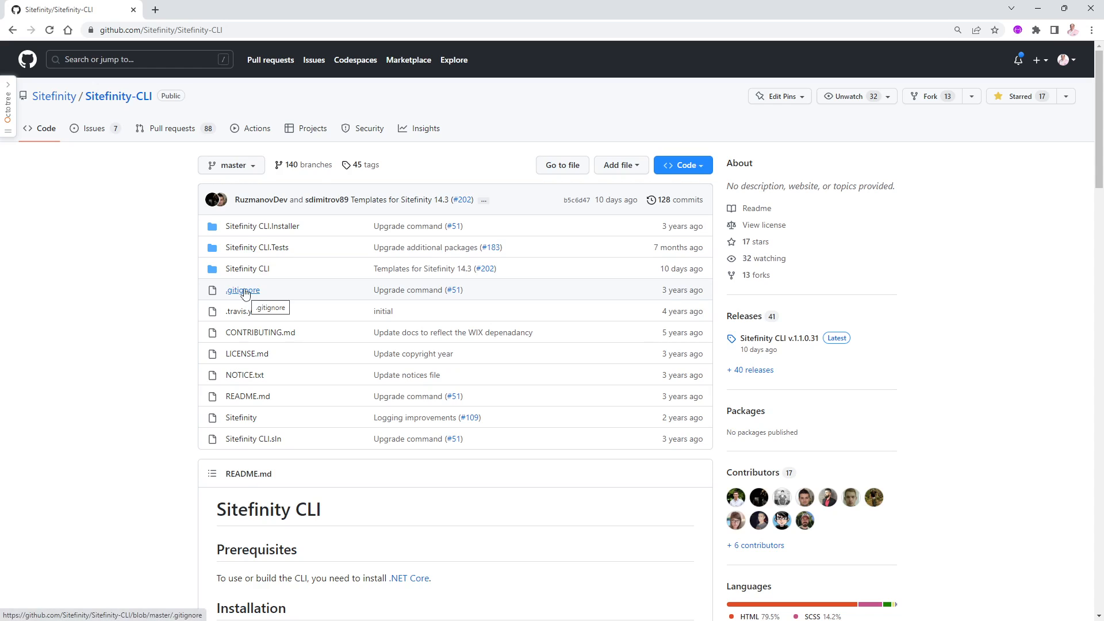
{"action": "mouse_move", "coordinate": [193, 318]}
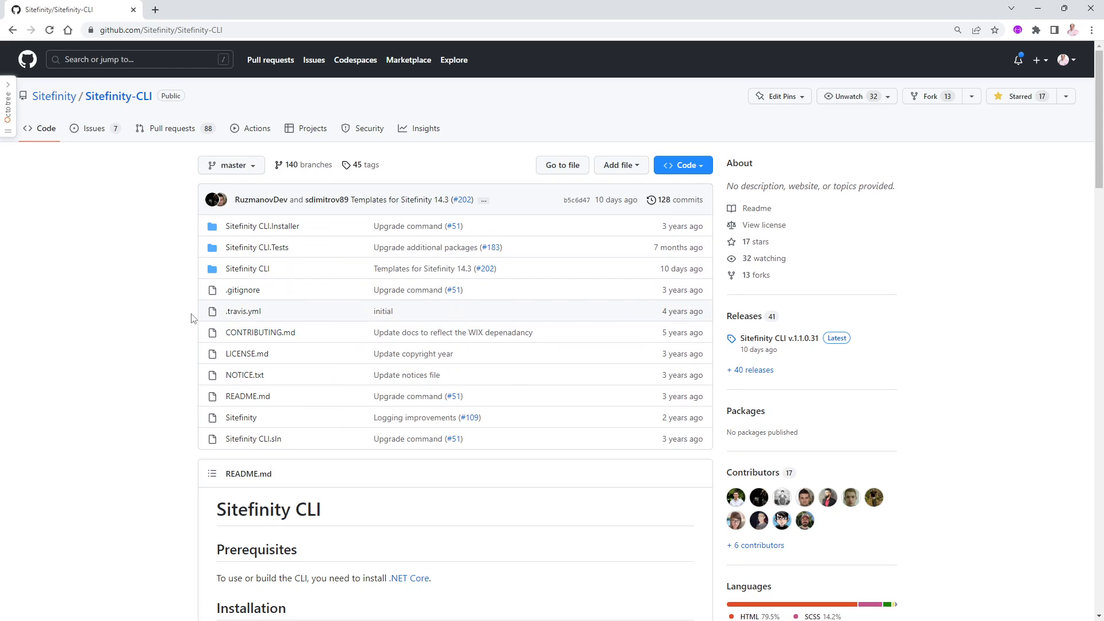
{"action": "scroll", "scroll_direction": "down", "scroll_amount": 3}
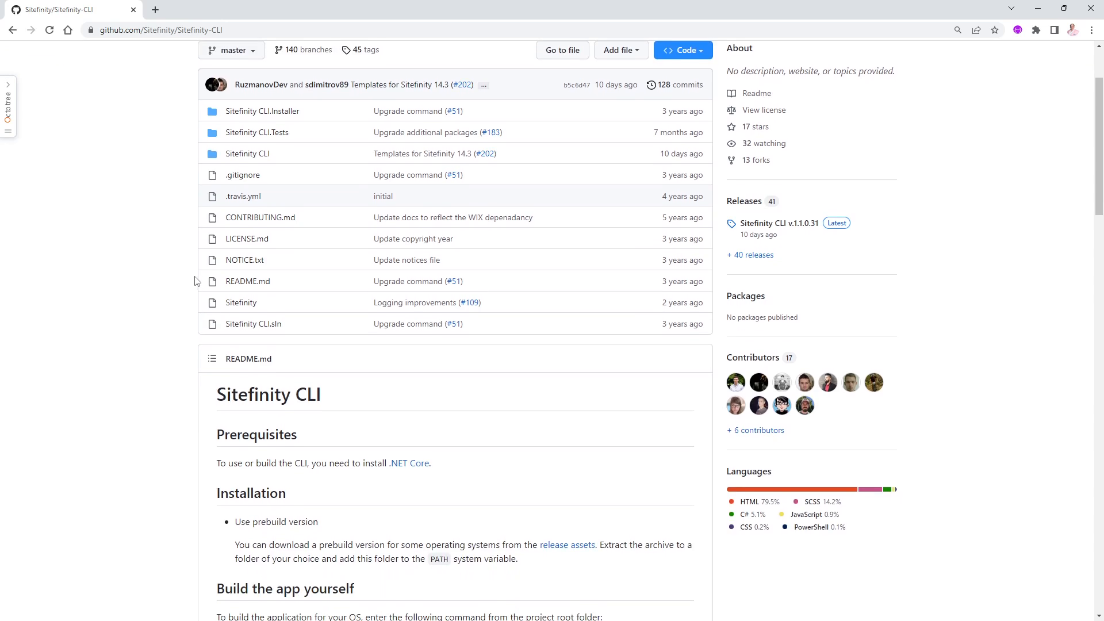
{"action": "scroll", "scroll_direction": "down", "scroll_amount": 3}
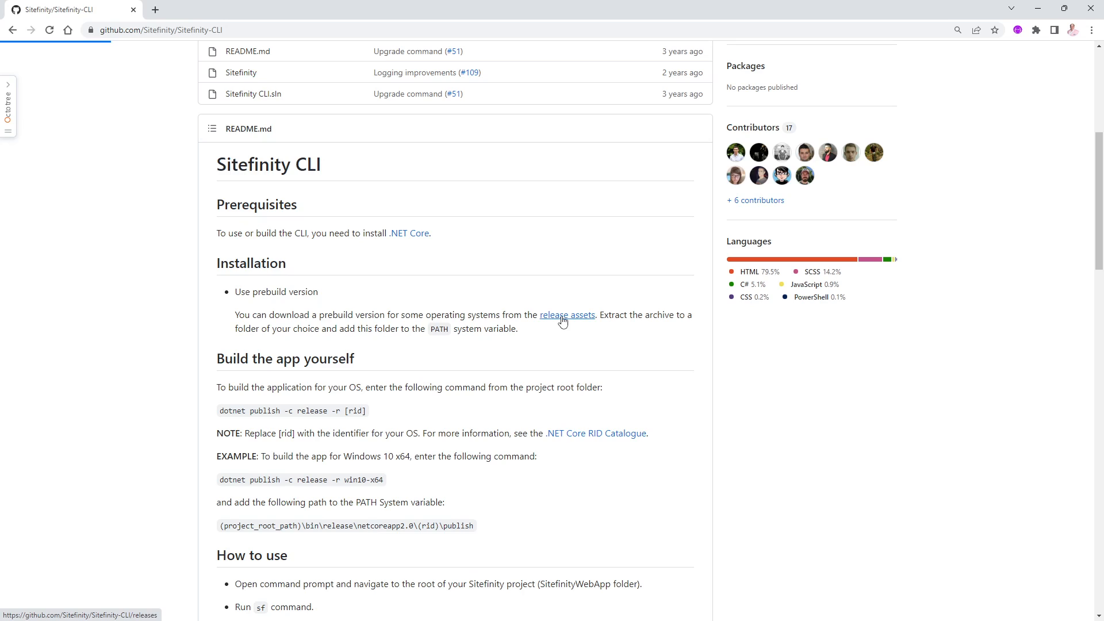
- View the v.1.1.0.31 release with sf-cli-win-x86.zip, then switch to File Explorer
{"action": "left_click", "coordinate": [567, 315]}
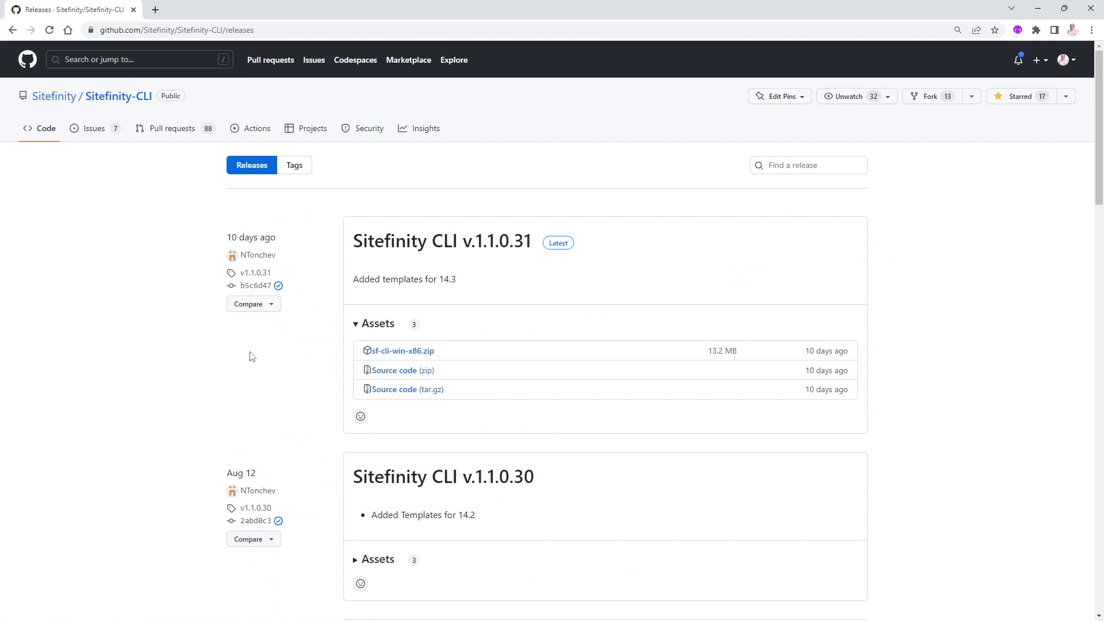
{"action": "mouse_move", "coordinate": [285, 334]}
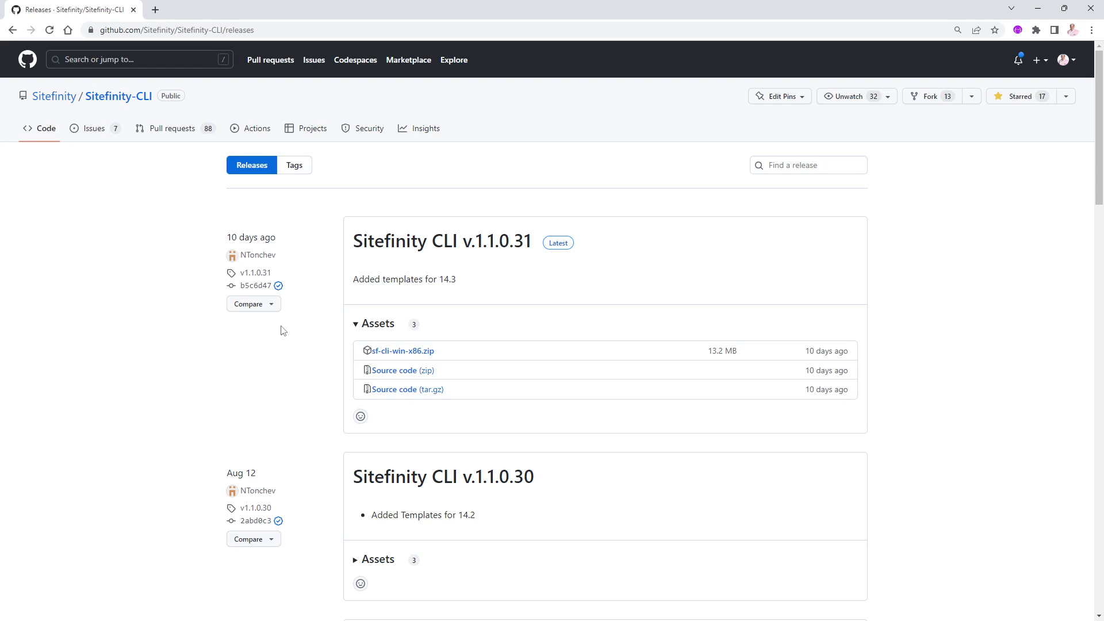
{"action": "mouse_move", "coordinate": [504, 261]}
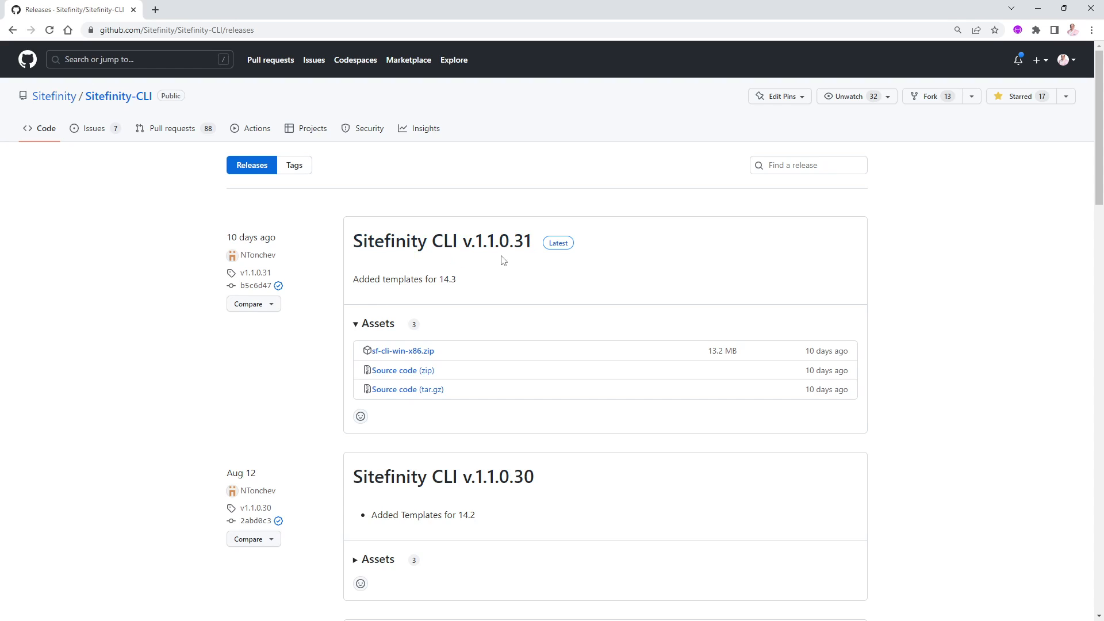
{"action": "mouse_move", "coordinate": [494, 321]}
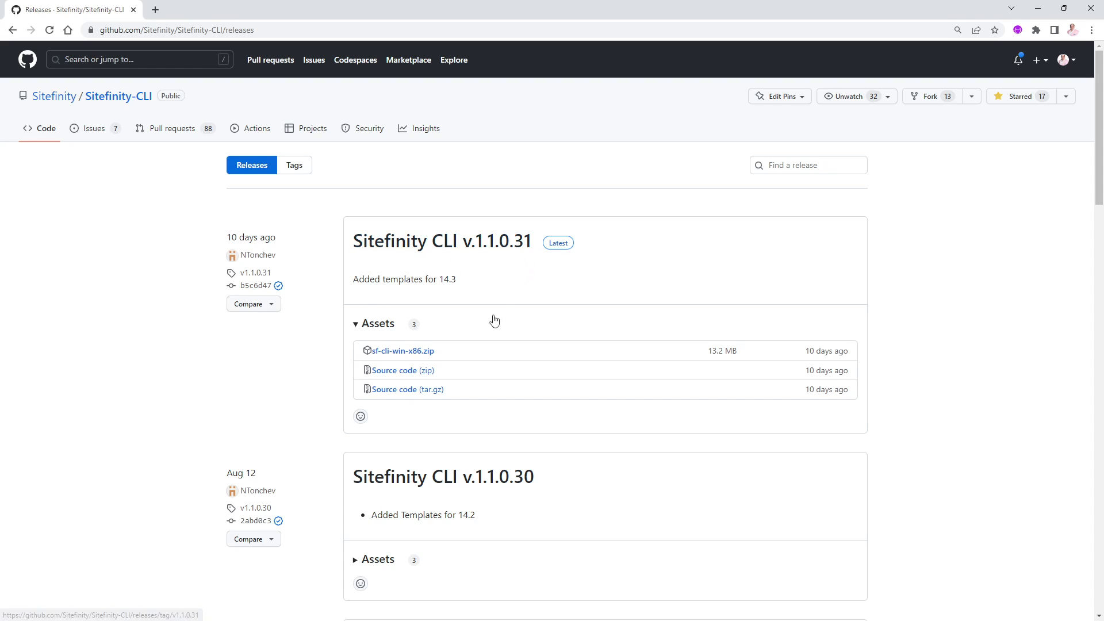
{"action": "mouse_move", "coordinate": [447, 291]}
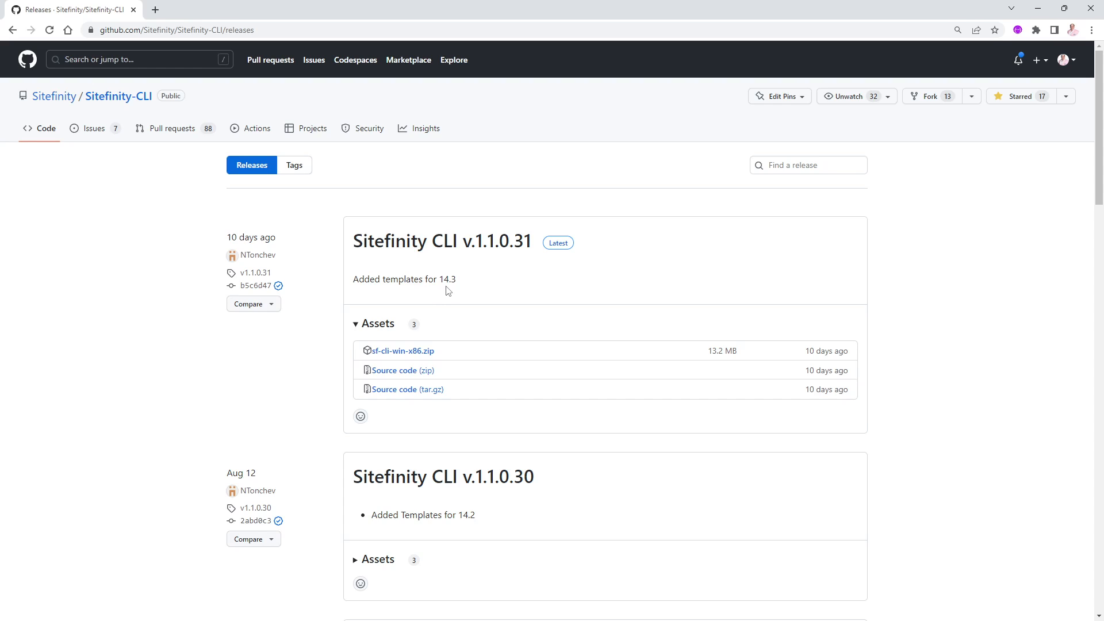
{"action": "mouse_move", "coordinate": [440, 394]}
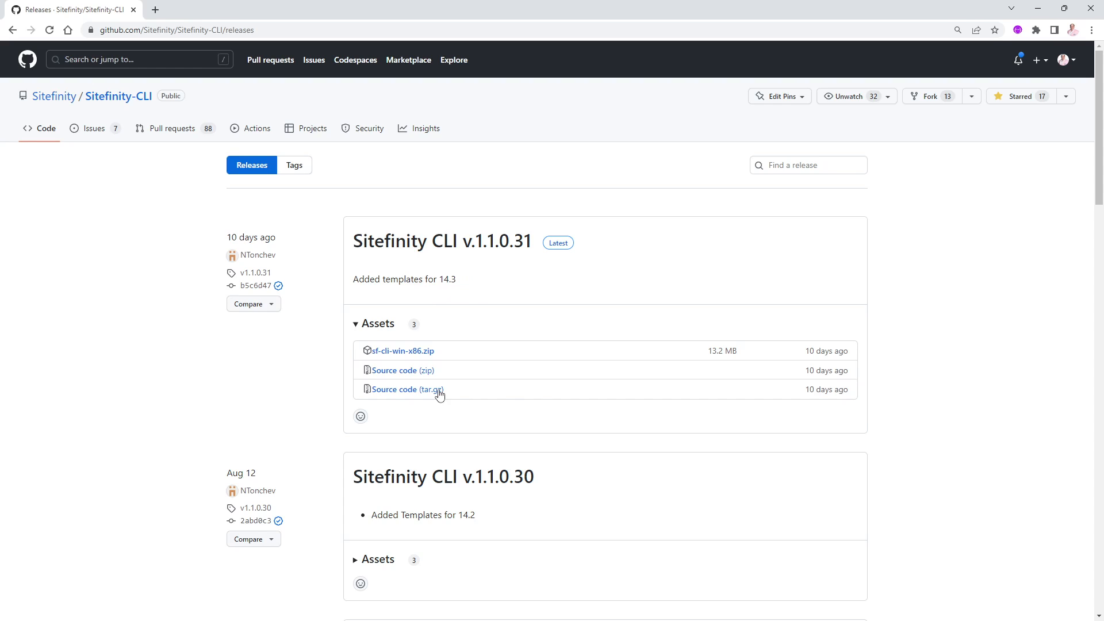
{"action": "mouse_move", "coordinate": [403, 350]}
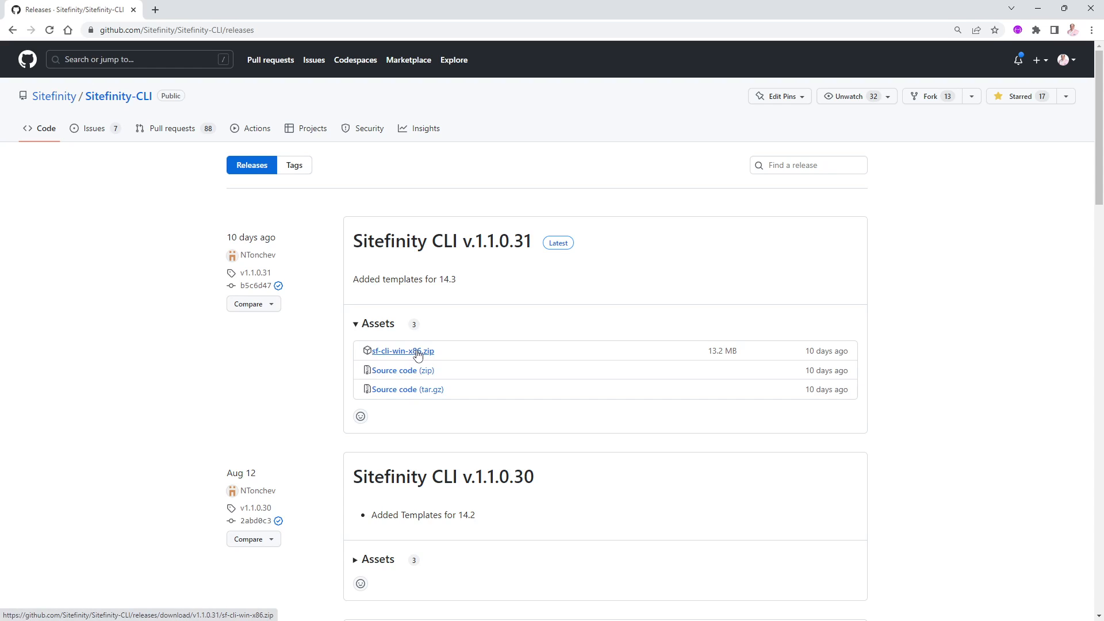
{"action": "mouse_move", "coordinate": [394, 370]}
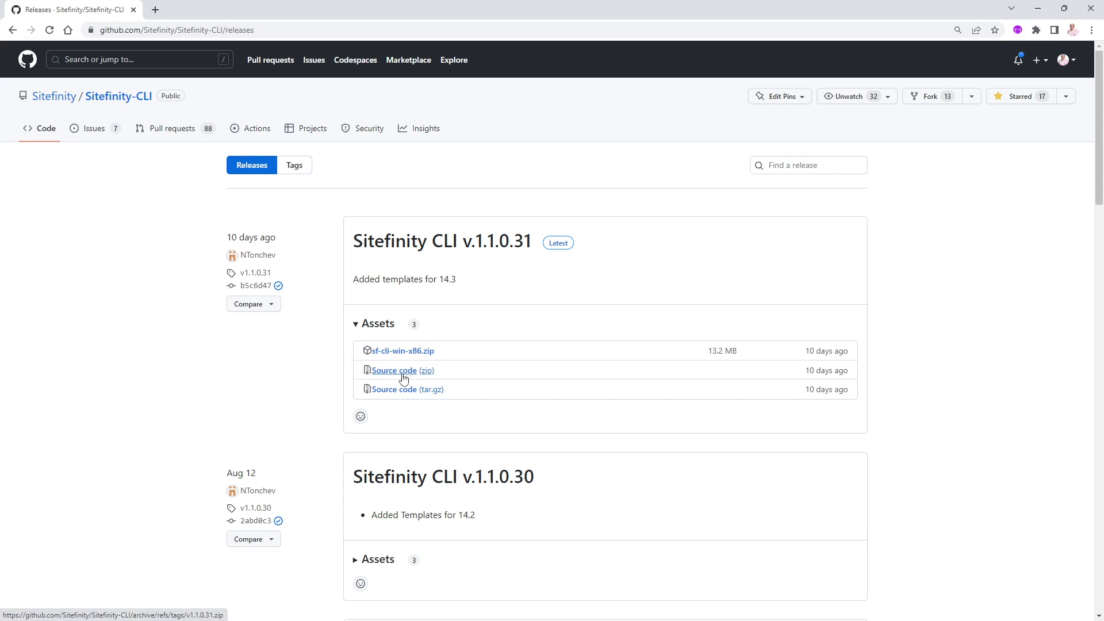
{"action": "mouse_move", "coordinate": [402, 351]}
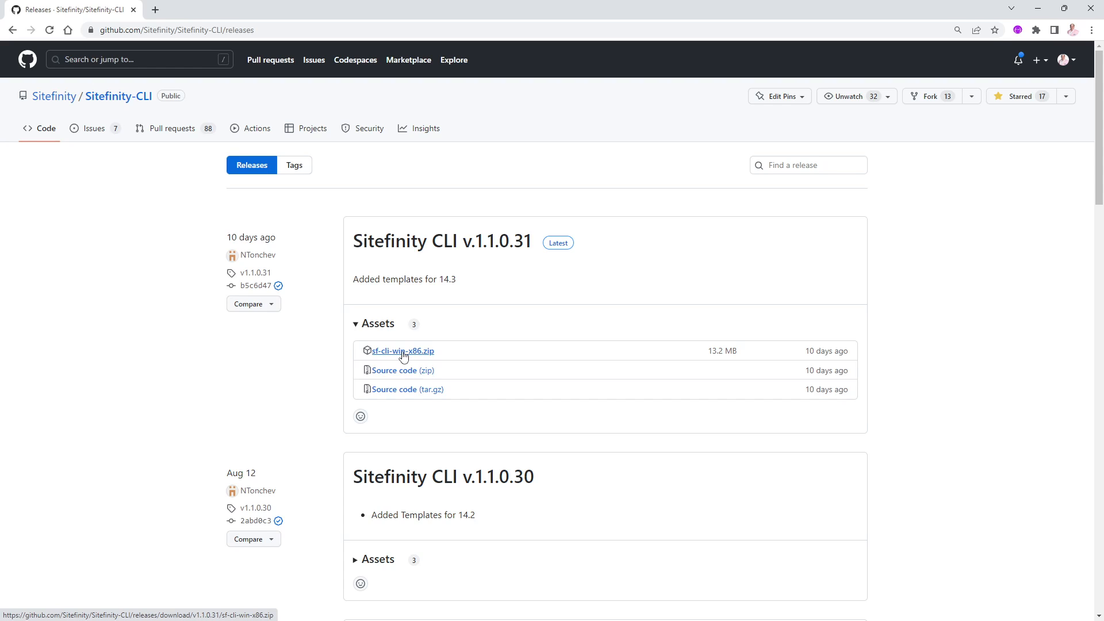
{"action": "mouse_move", "coordinate": [408, 354]}
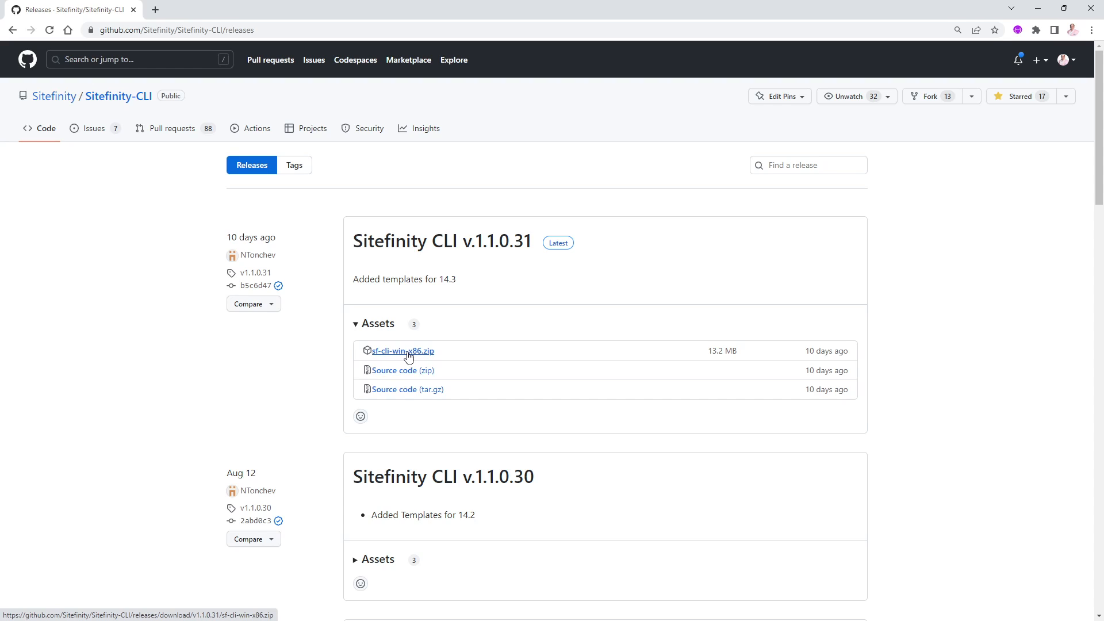
{"action": "mouse_move", "coordinate": [10, 601]}
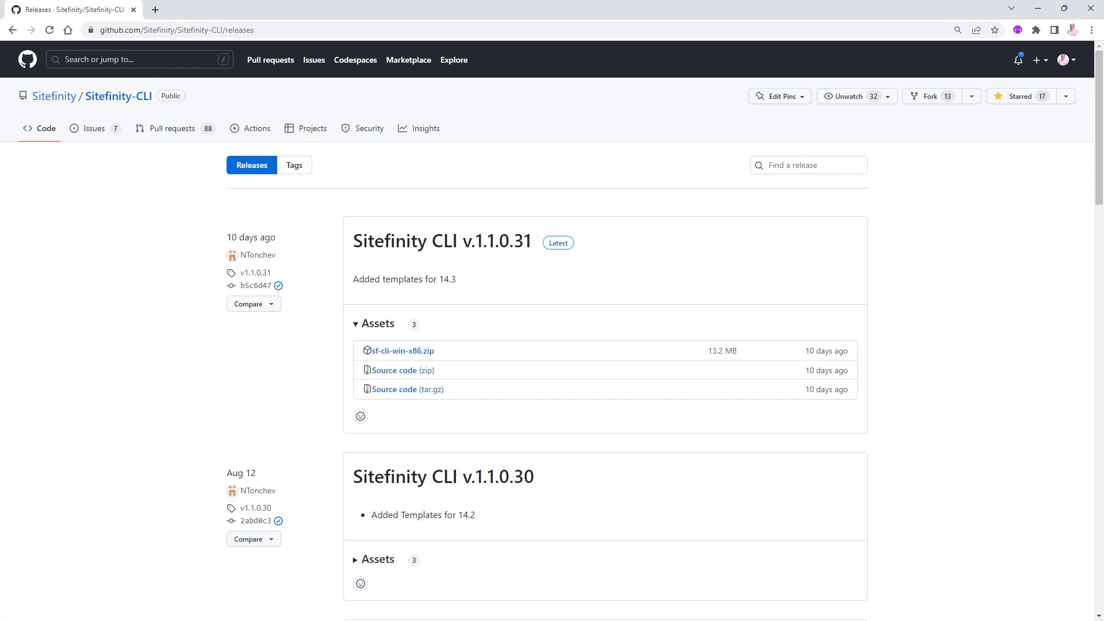
{"action": "mouse_move", "coordinate": [247, 390]}
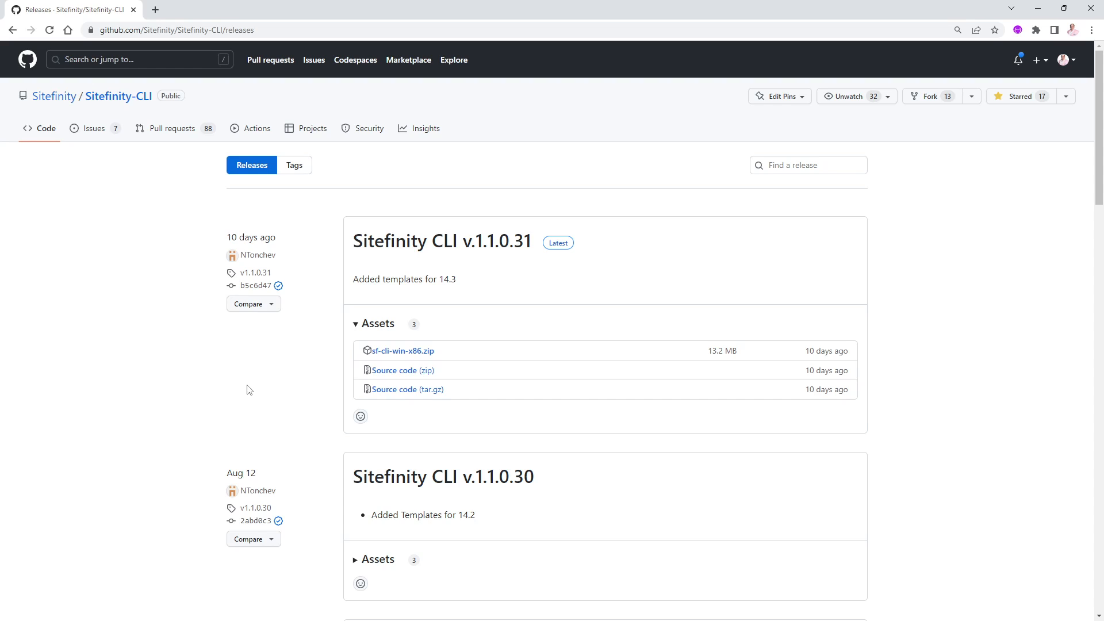
{"action": "mouse_move", "coordinate": [478, 258]}
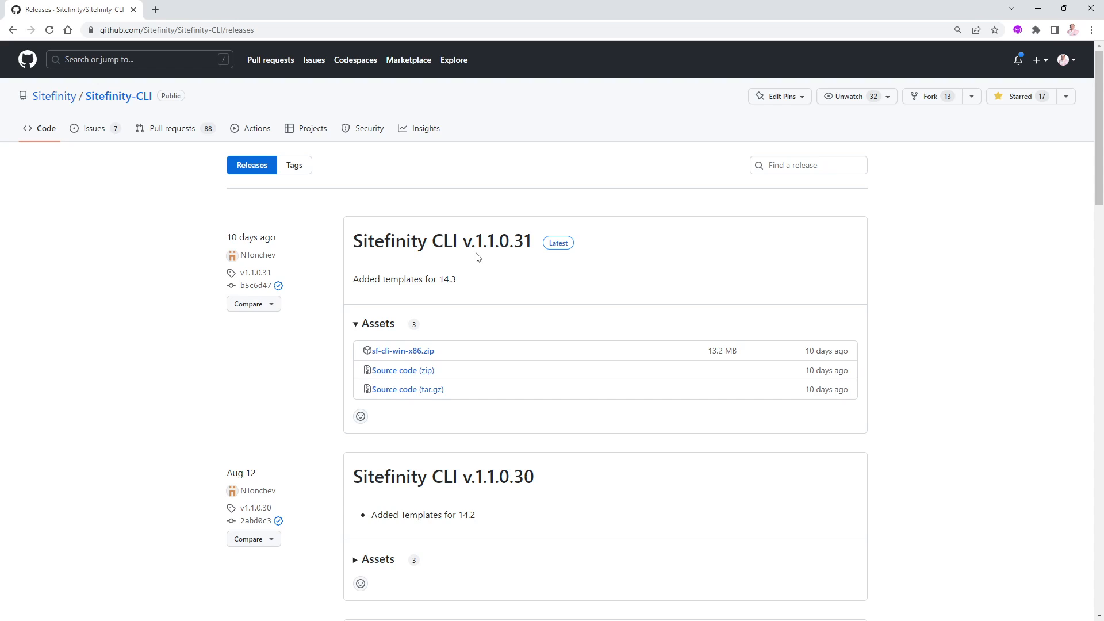
{"action": "mouse_move", "coordinate": [324, 396]}
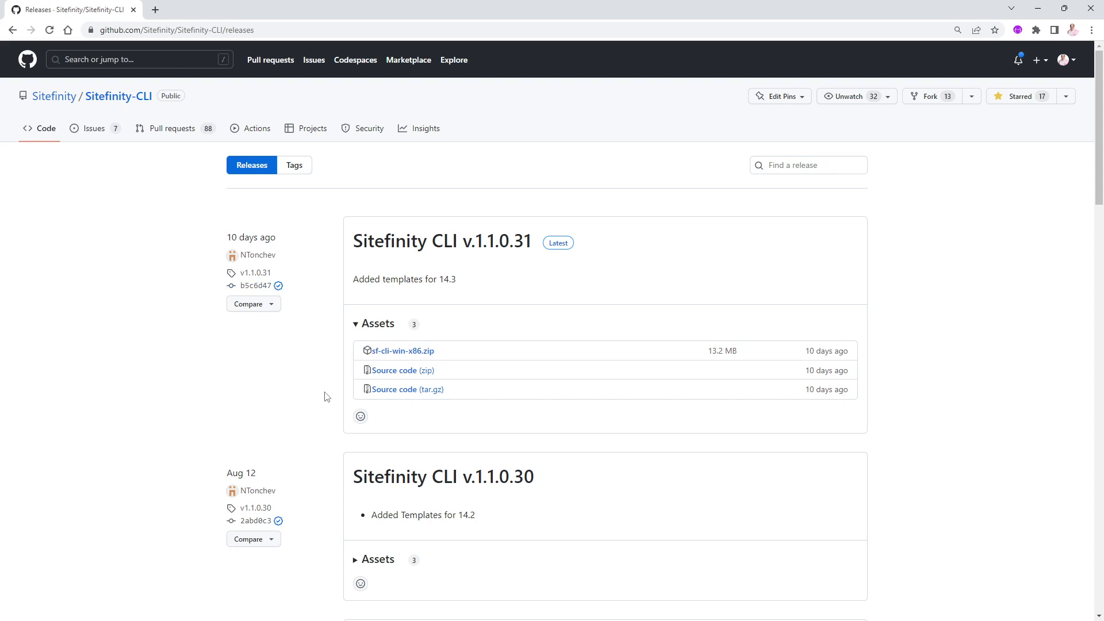
{"action": "mouse_move", "coordinate": [494, 290]}
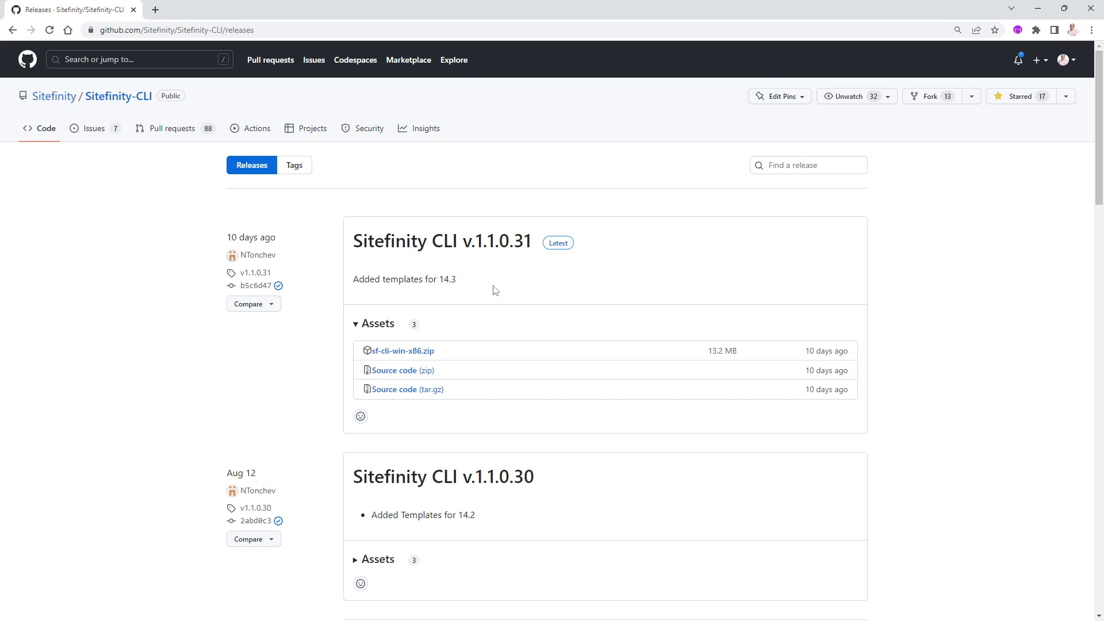
{"action": "mouse_move", "coordinate": [377, 270]}
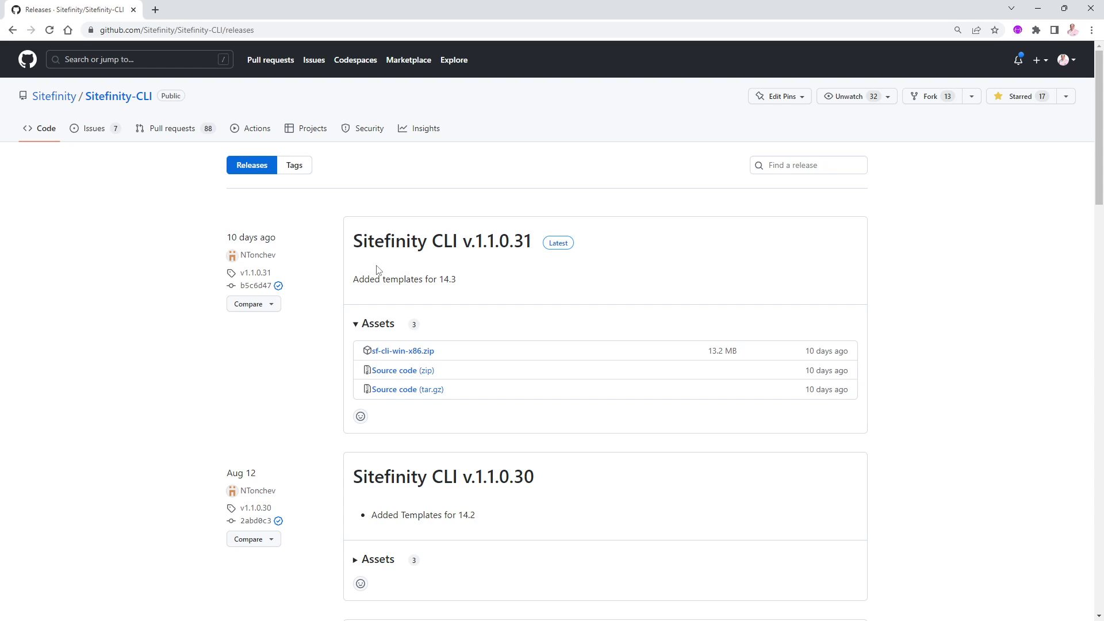
{"action": "mouse_move", "coordinate": [503, 36]}
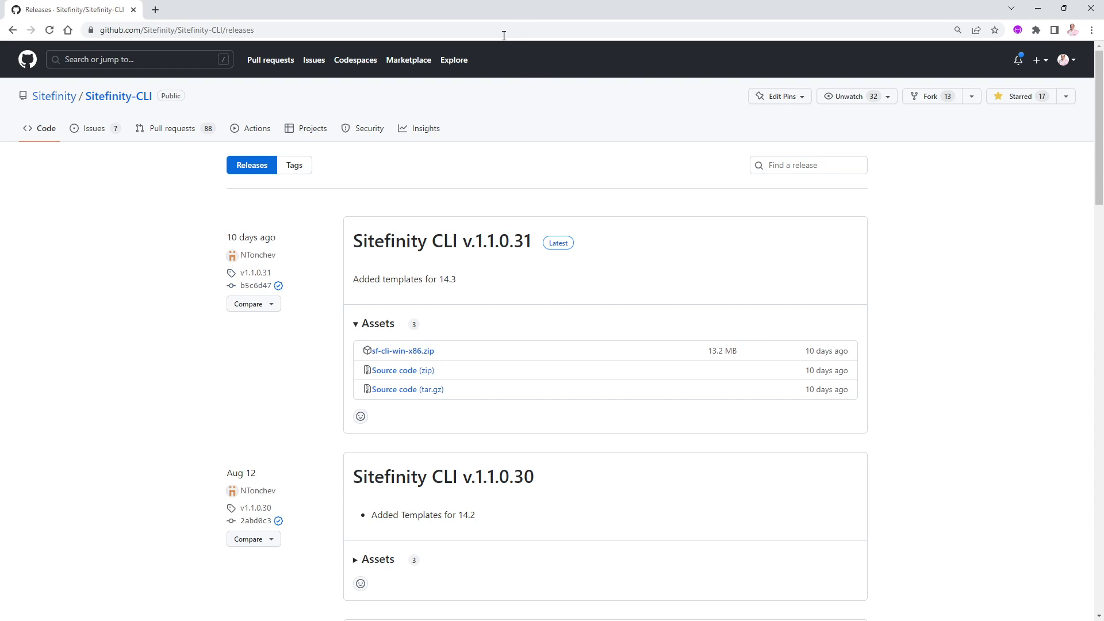
{"action": "left_click", "coordinate": [1063, 8]}
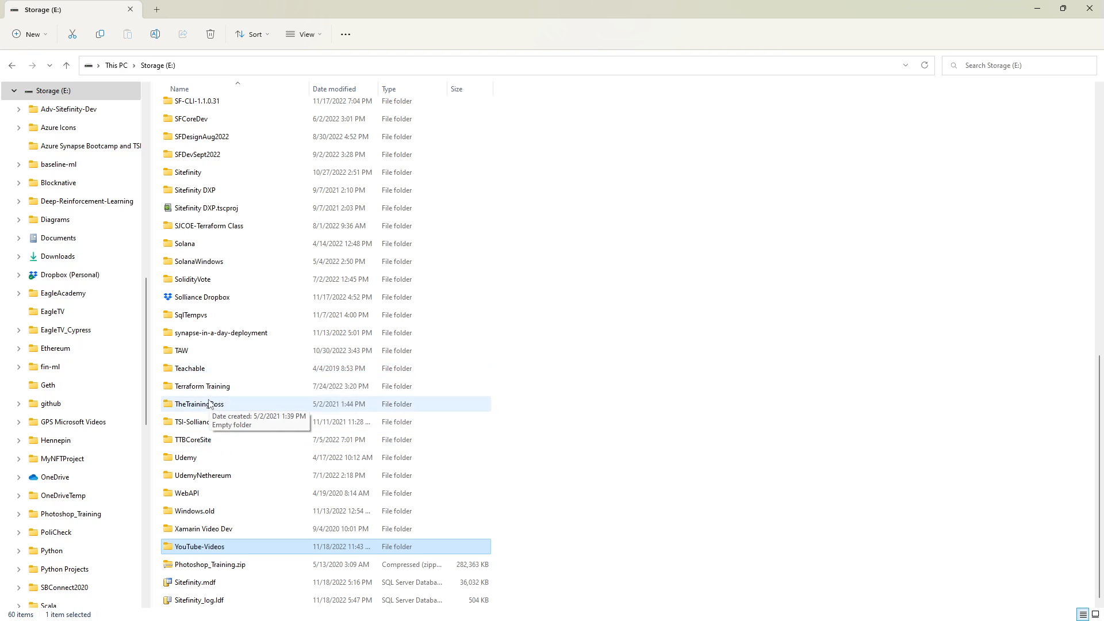
- Open the SF-CLI-1.1.0.31 folder on Storage (E:) listing sf.exe and the CLI files
{"action": "scroll", "scroll_direction": "up", "scroll_amount": 3}
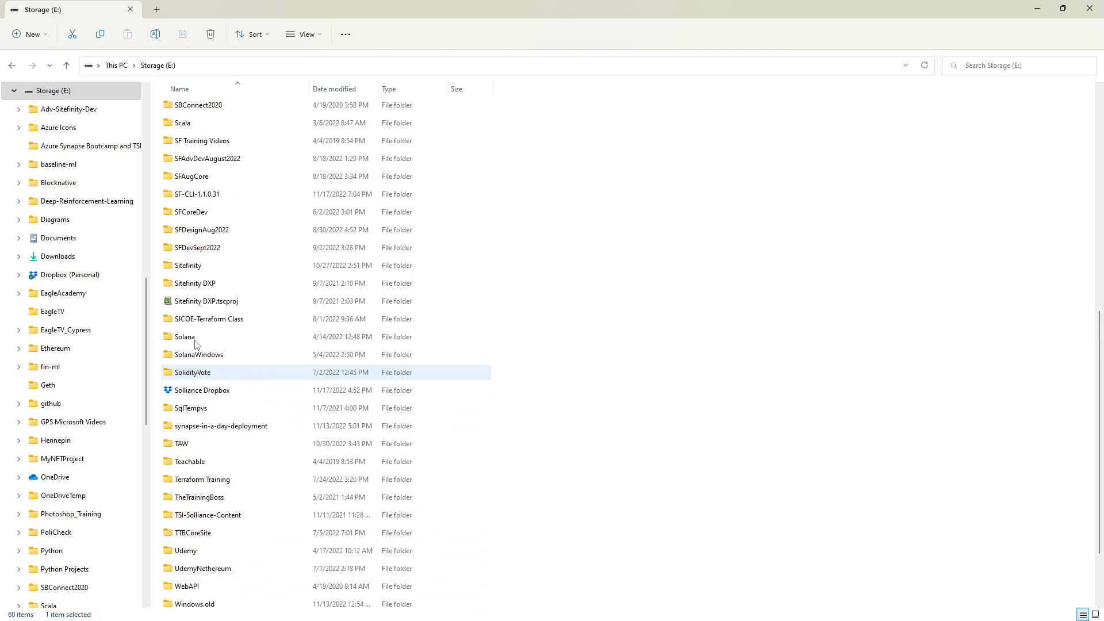
{"action": "left_click", "coordinate": [197, 193]}
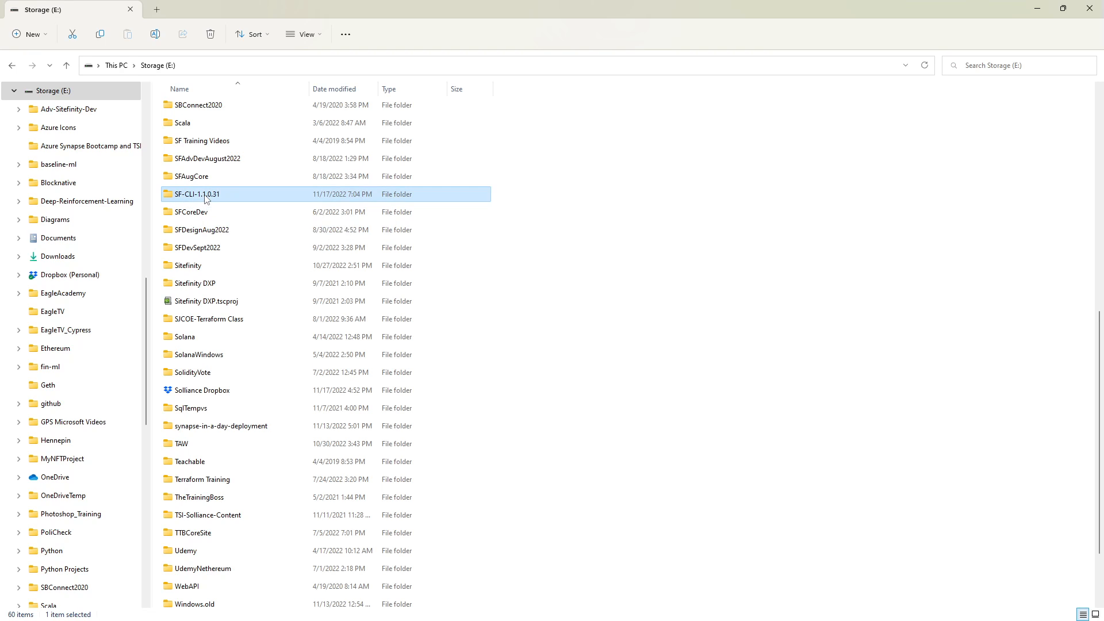
{"action": "double_click", "coordinate": [195, 193]}
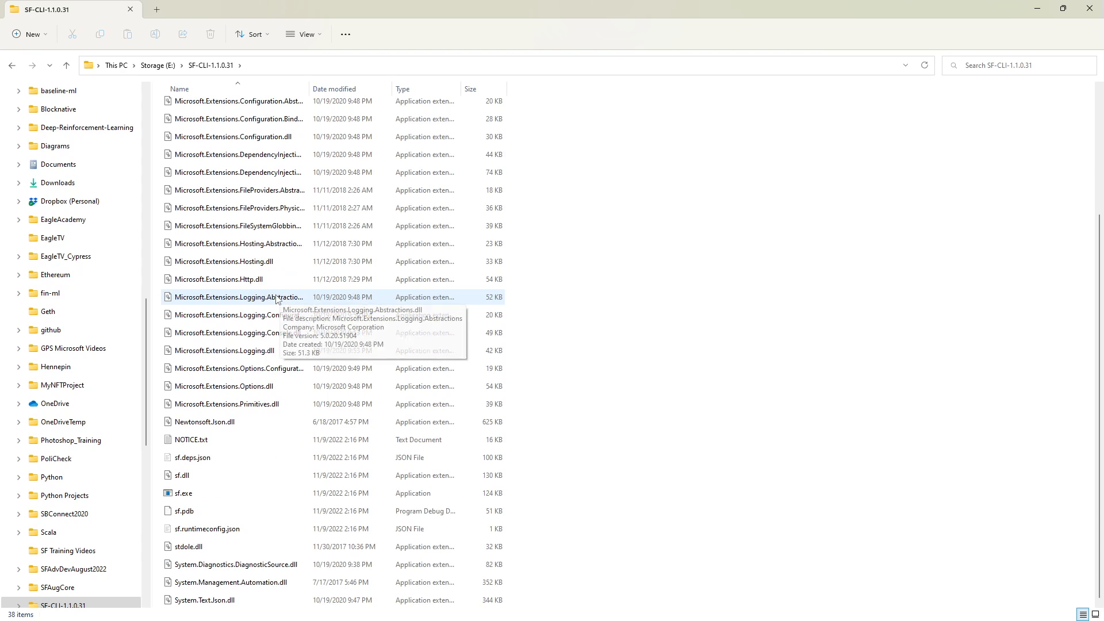
{"action": "scroll", "scroll_direction": "up", "scroll_amount": 3}
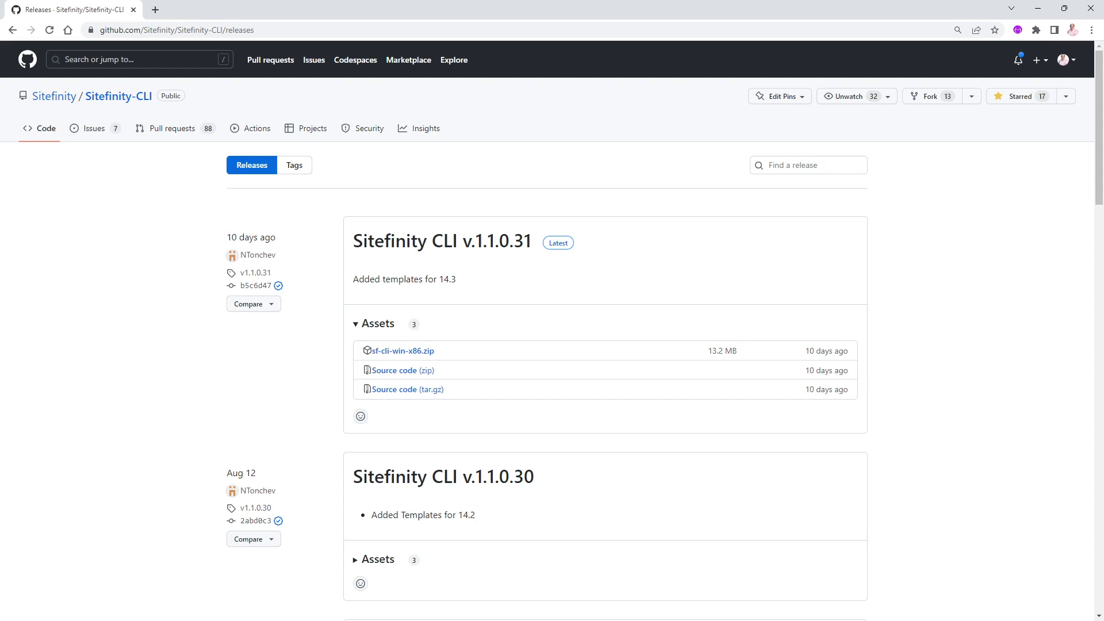
{"action": "mouse_move", "coordinate": [229, 371]}
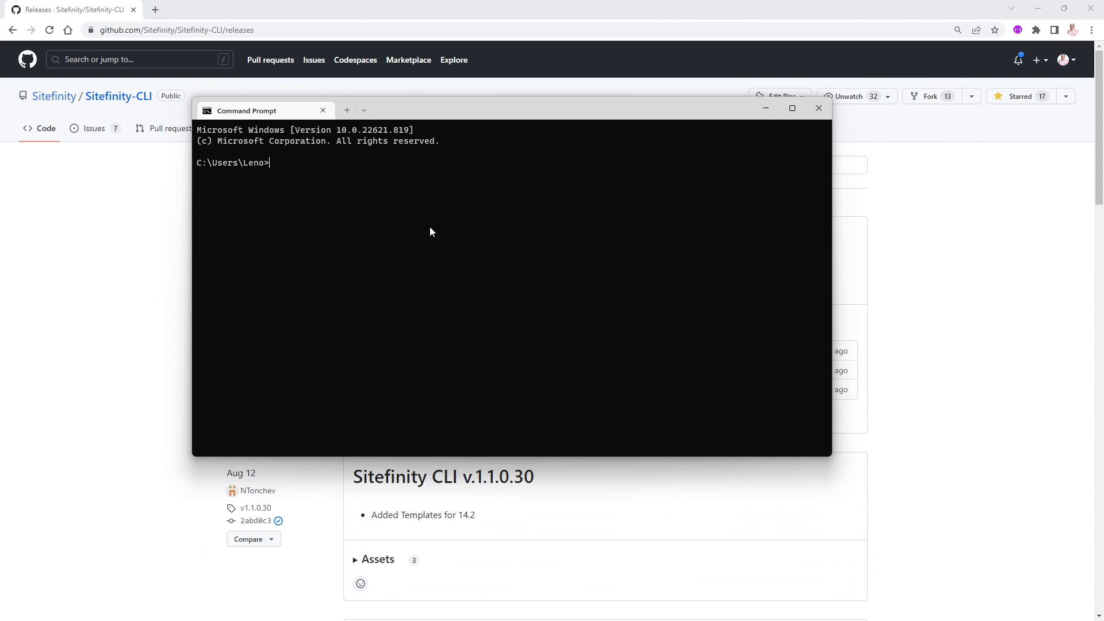
- Run sf to print the CLI usage help listing add, config and upgrade
{"action": "type", "text": "sf"}
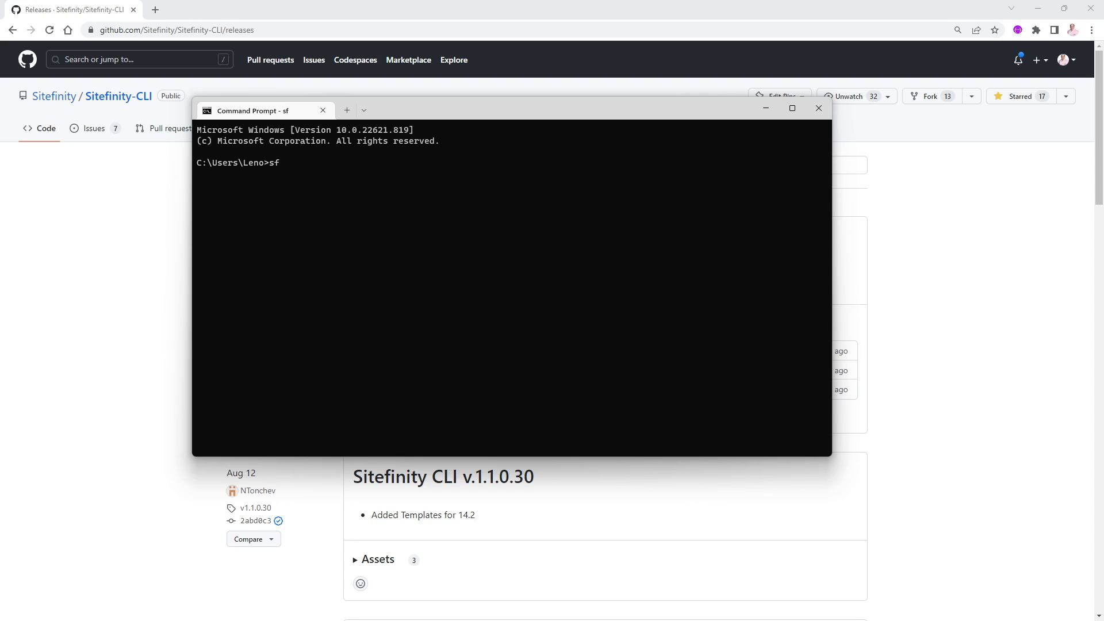
{"action": "key", "text": "Return"}
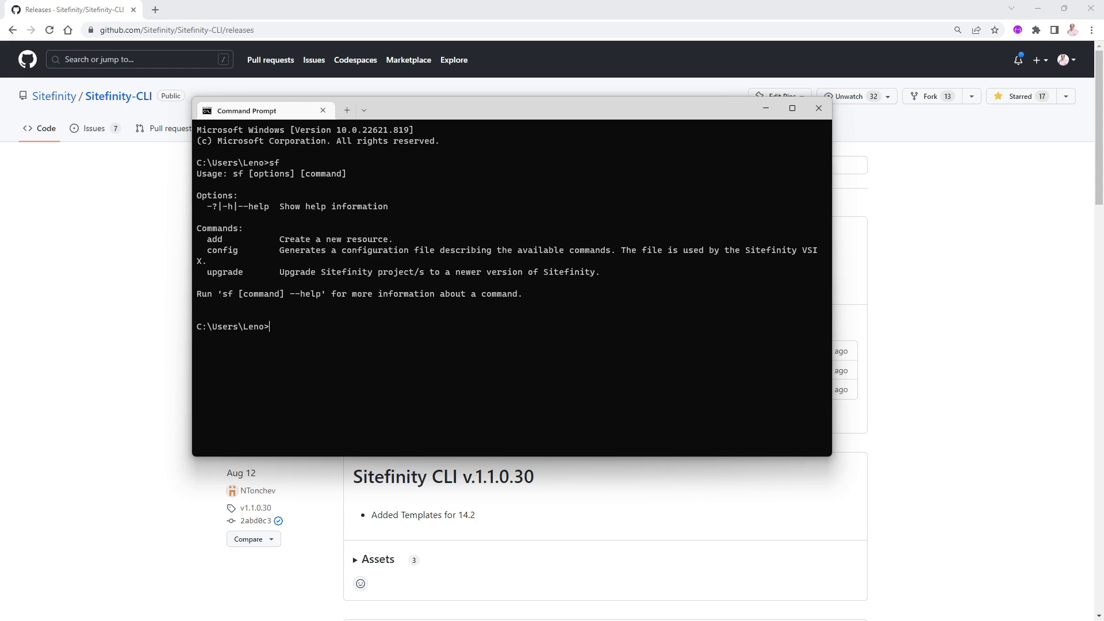
{"action": "mouse_move", "coordinate": [277, 209]}
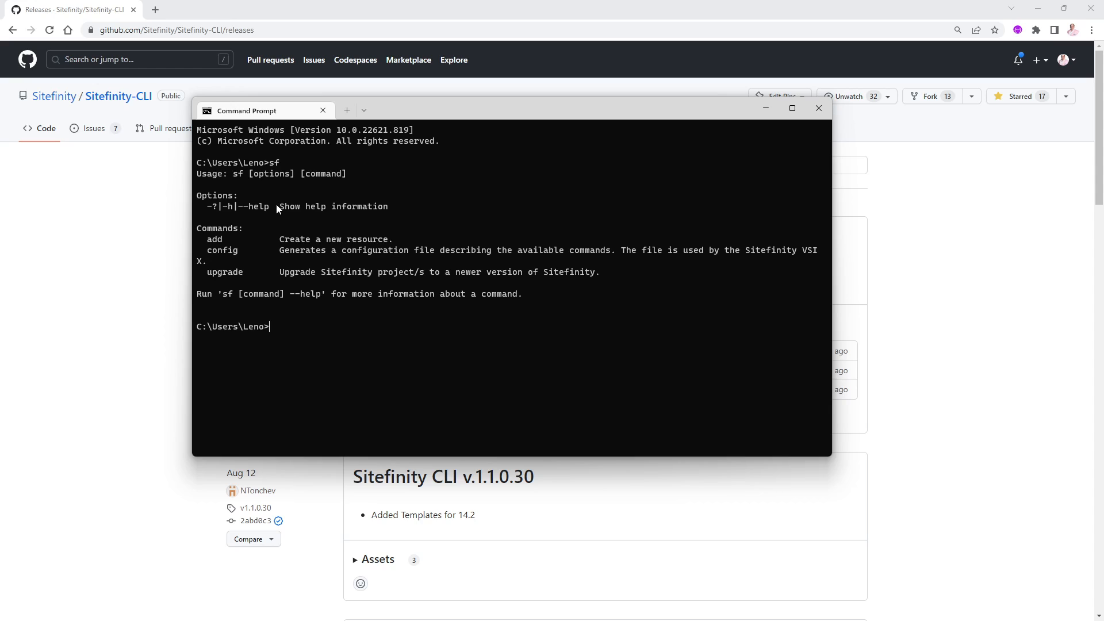
{"action": "mouse_move", "coordinate": [255, 344]}
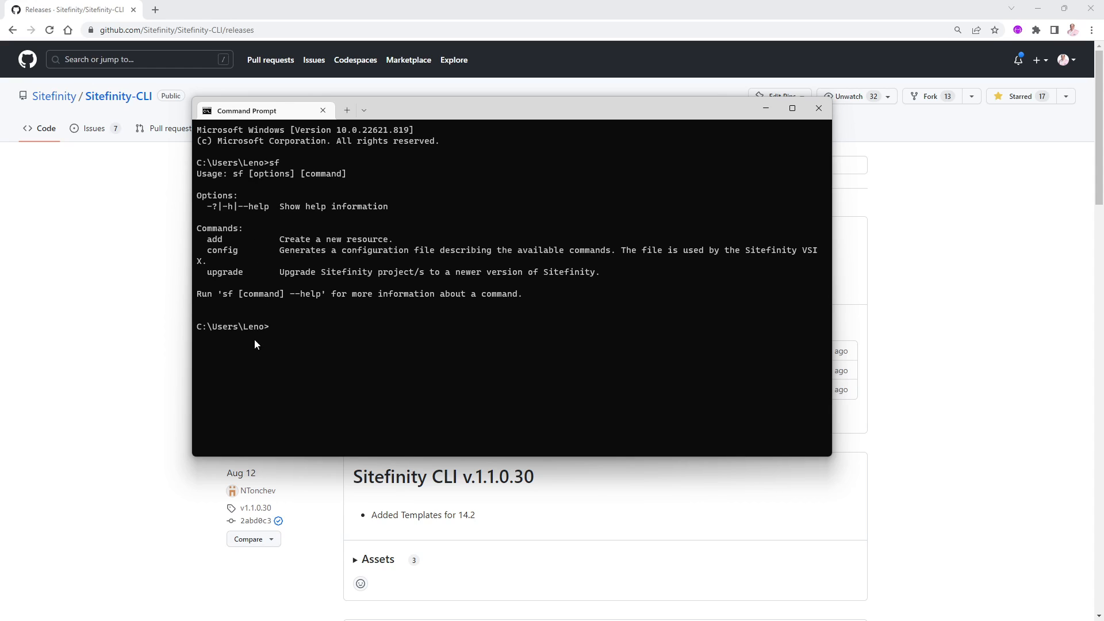
{"action": "mouse_move", "coordinate": [281, 272]}
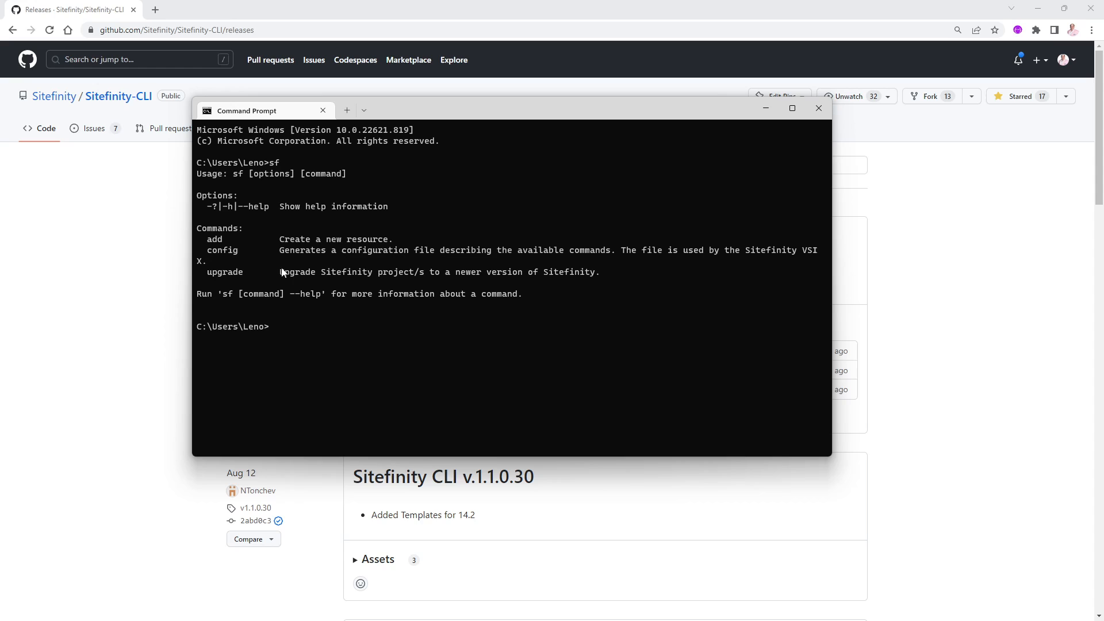
{"action": "mouse_move", "coordinate": [224, 246]}
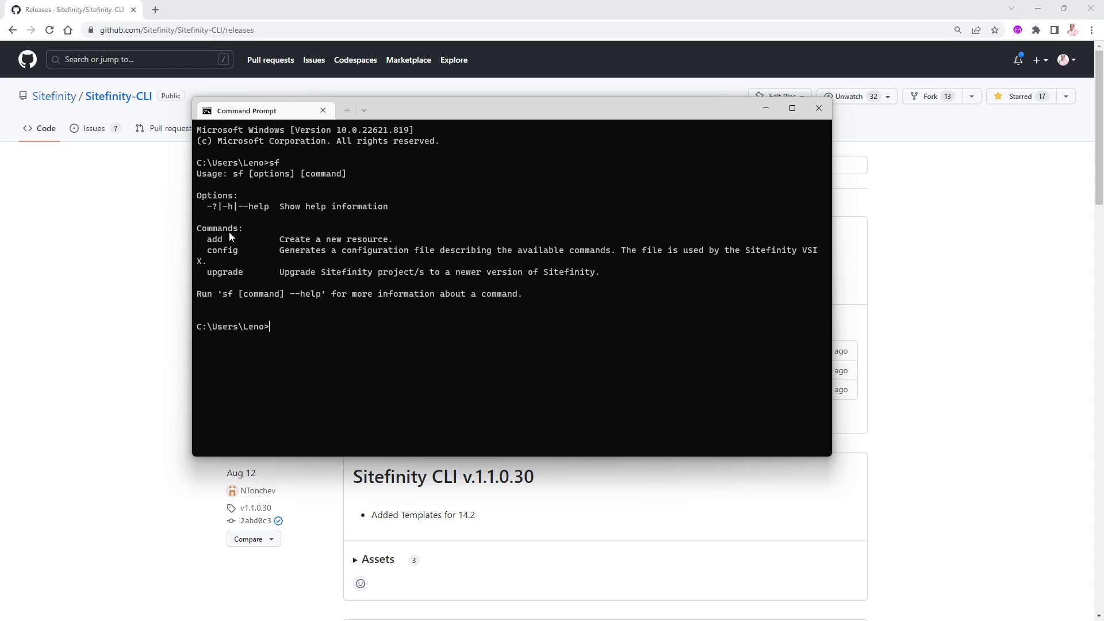
{"action": "mouse_move", "coordinate": [225, 283]}
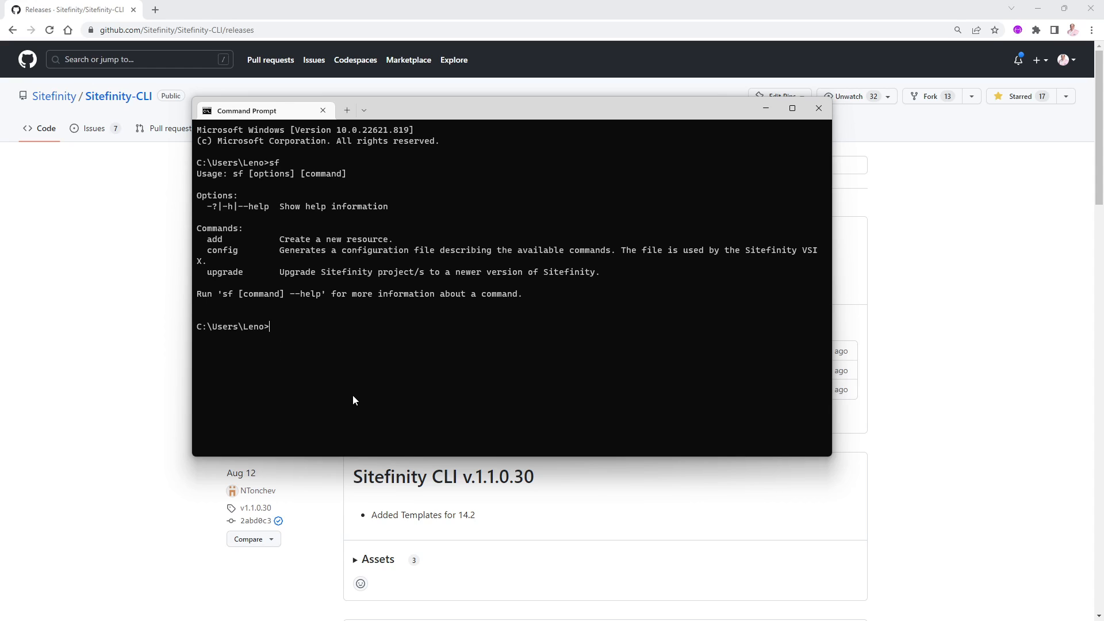
- Run sf add -? to list gridwidget, module, package, pagetemplate, tests and widget
{"action": "type", "text": "sf add -?"}
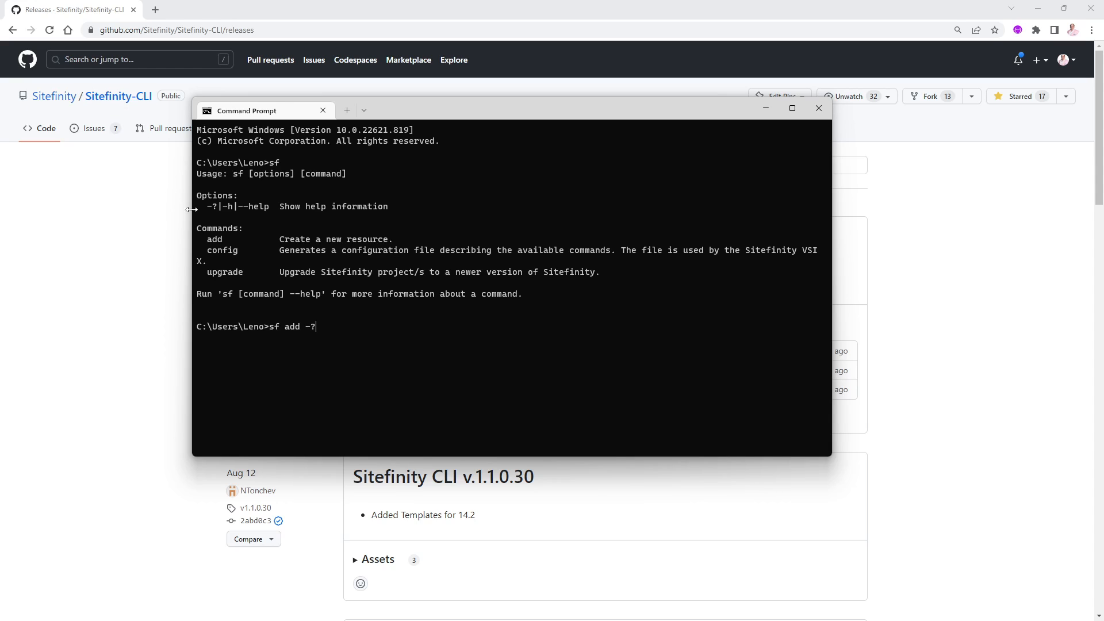
{"action": "mouse_move", "coordinate": [275, 211]}
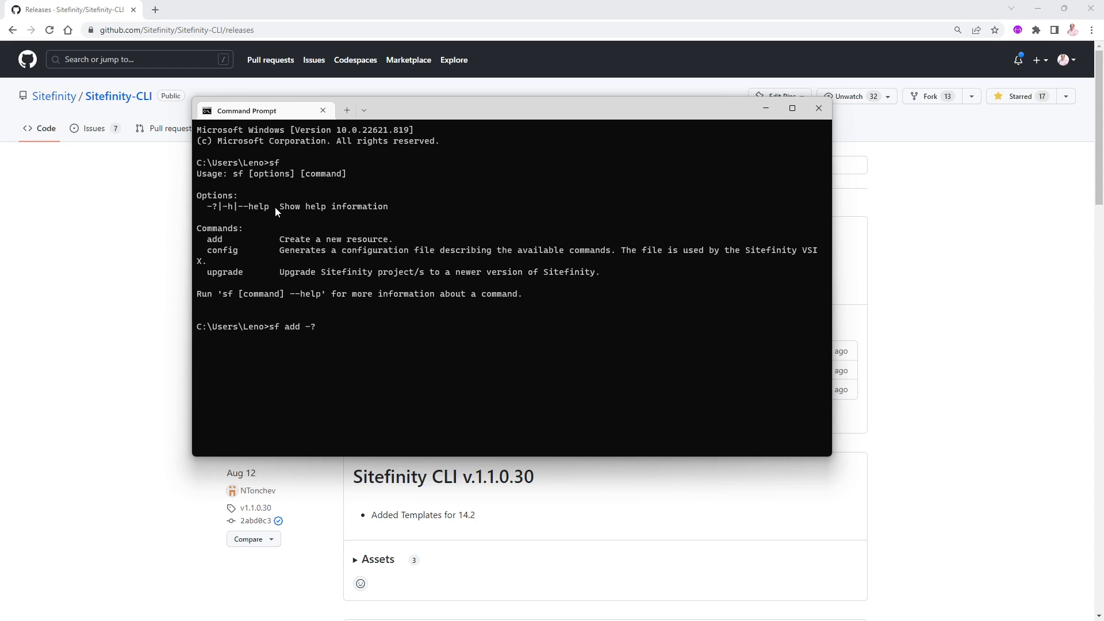
{"action": "mouse_move", "coordinate": [371, 367]}
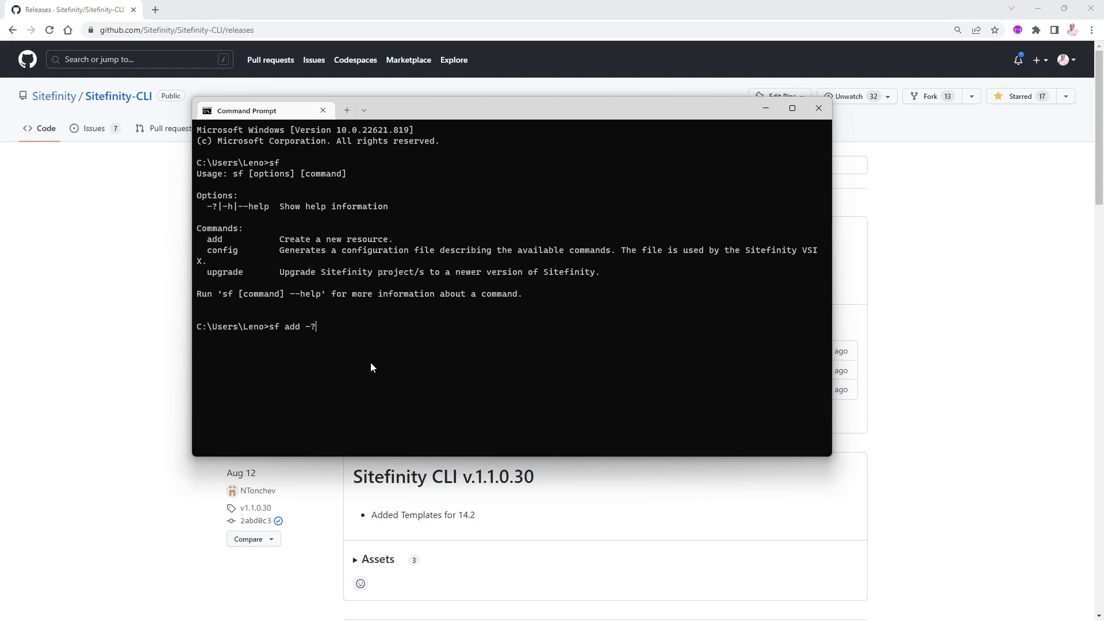
{"action": "key", "text": "Return"}
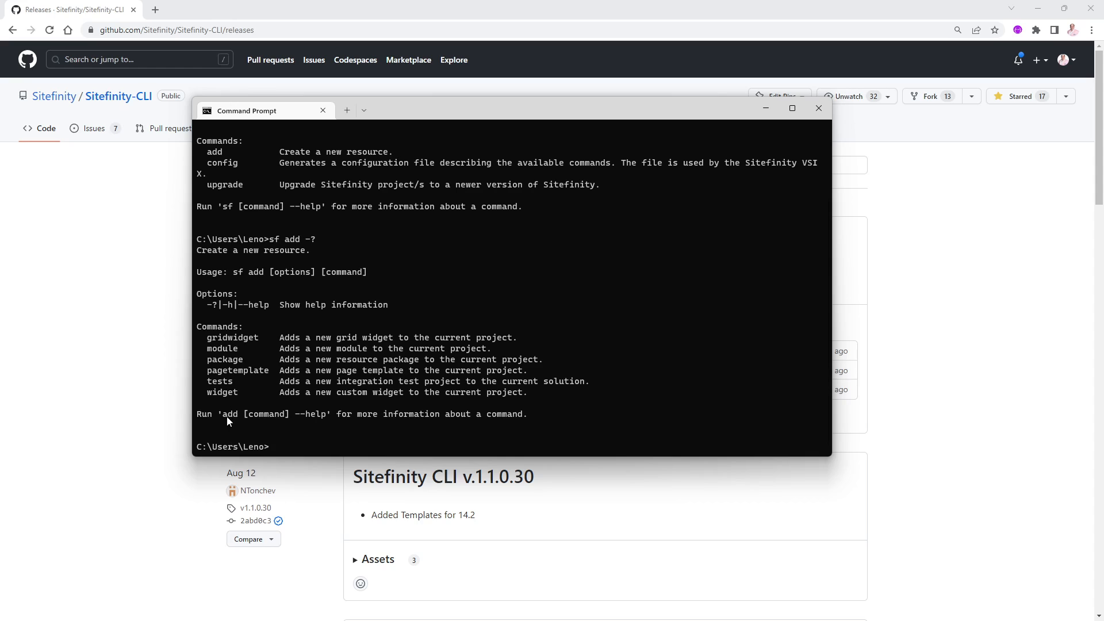
{"action": "mouse_move", "coordinate": [233, 390]}
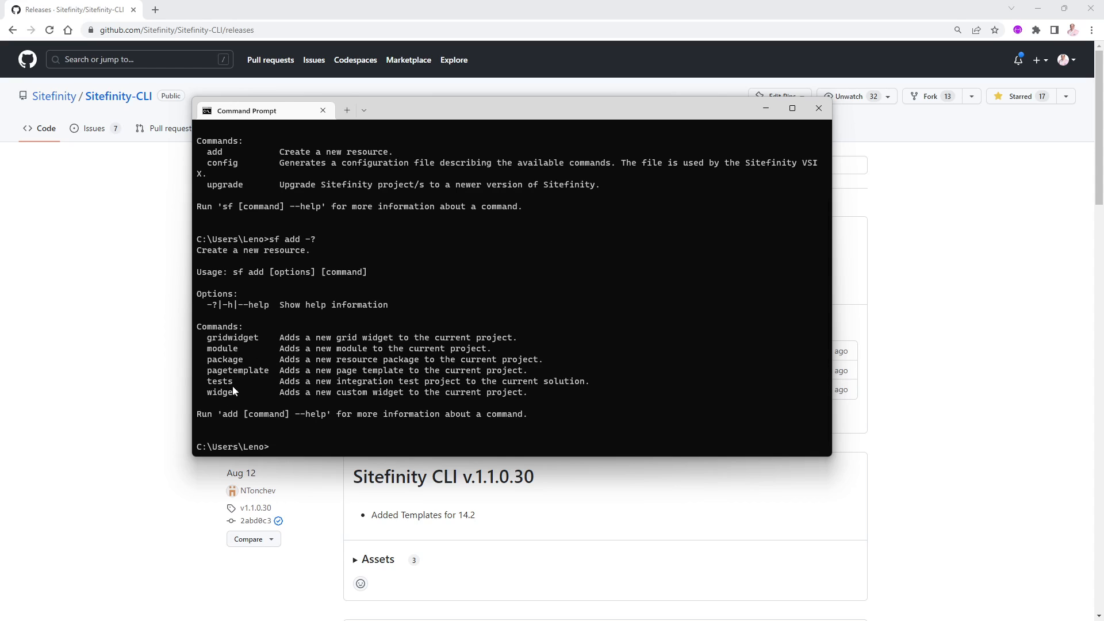
{"action": "mouse_move", "coordinate": [313, 374]}
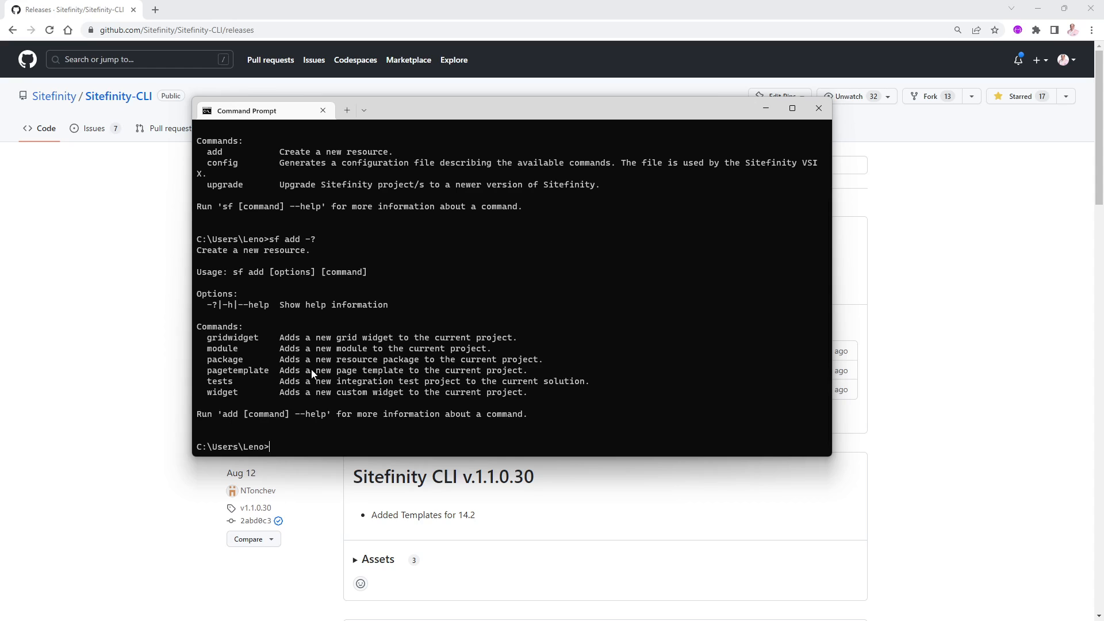
- Run sf config -h to show the config command's VSIX configuration help
{"action": "type", "text": "sf con"}
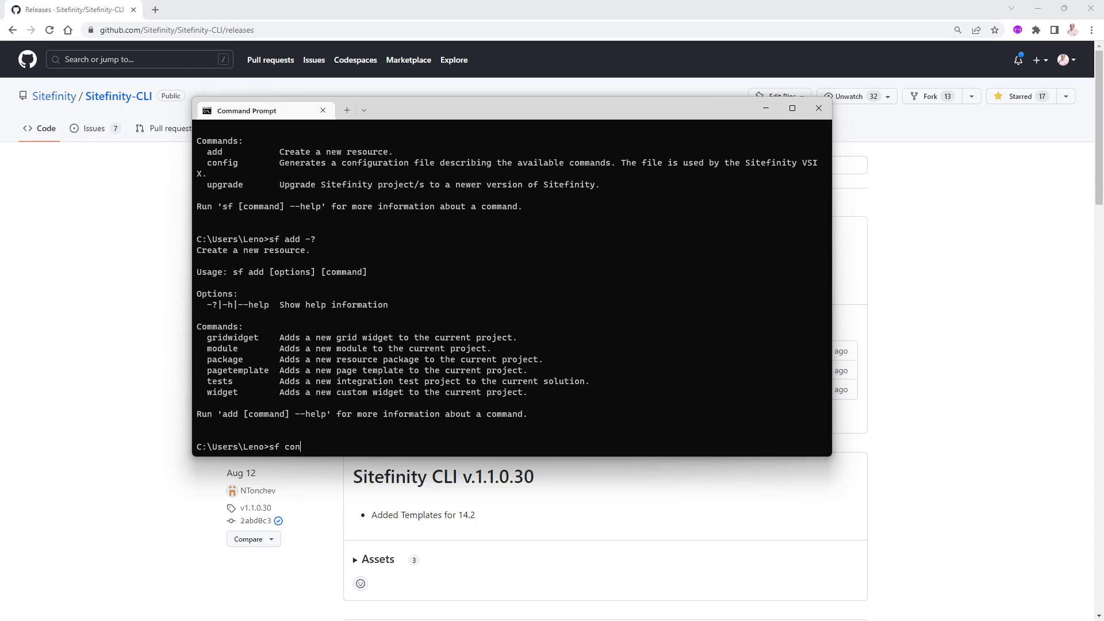
{"action": "type", "text": "fig -h"}
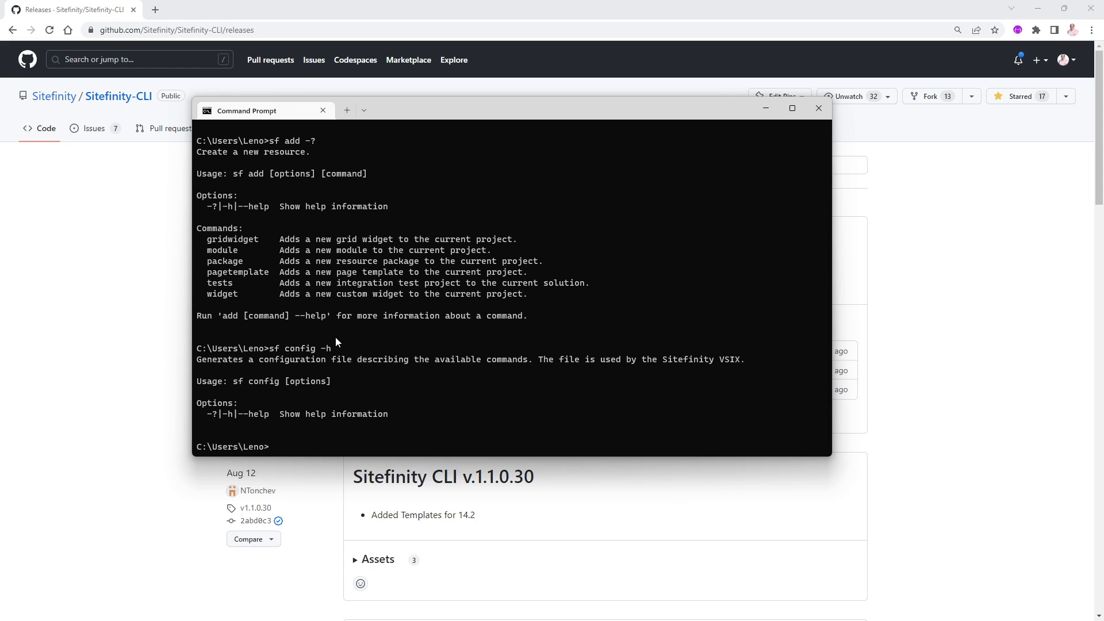
{"action": "type", "text": "sf config -h"}
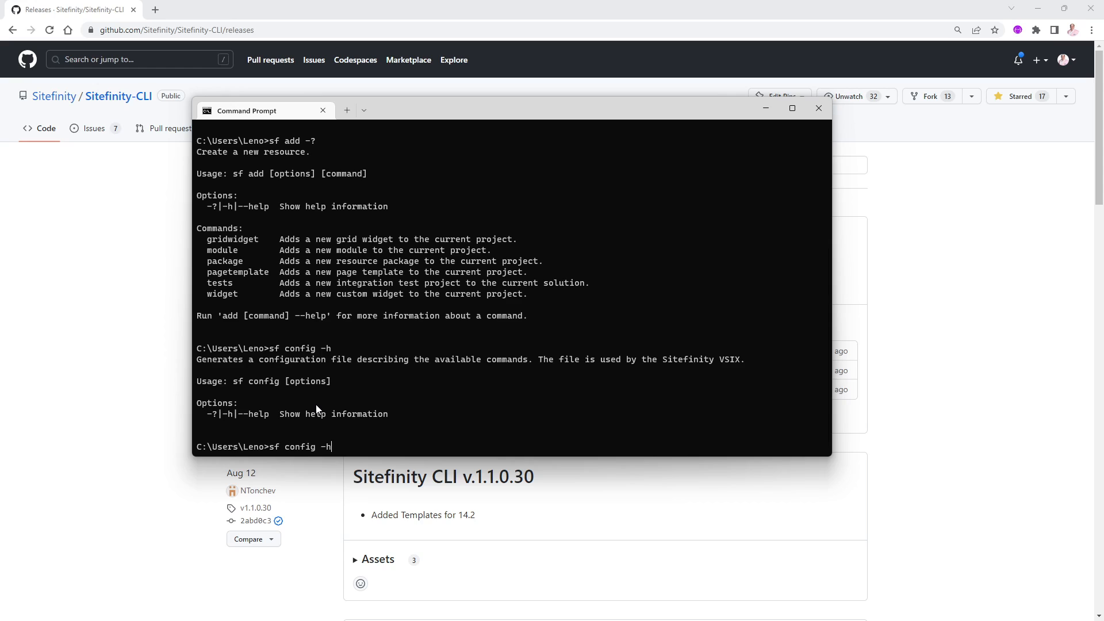
{"action": "key", "text": "Return"}
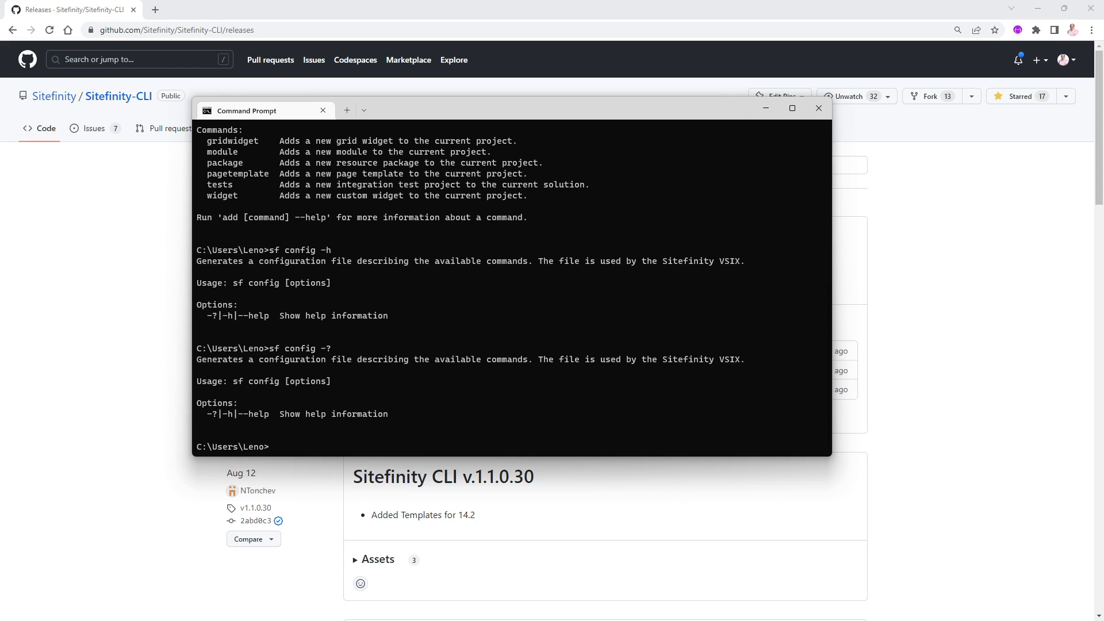
{"action": "mouse_move", "coordinate": [251, 369]}
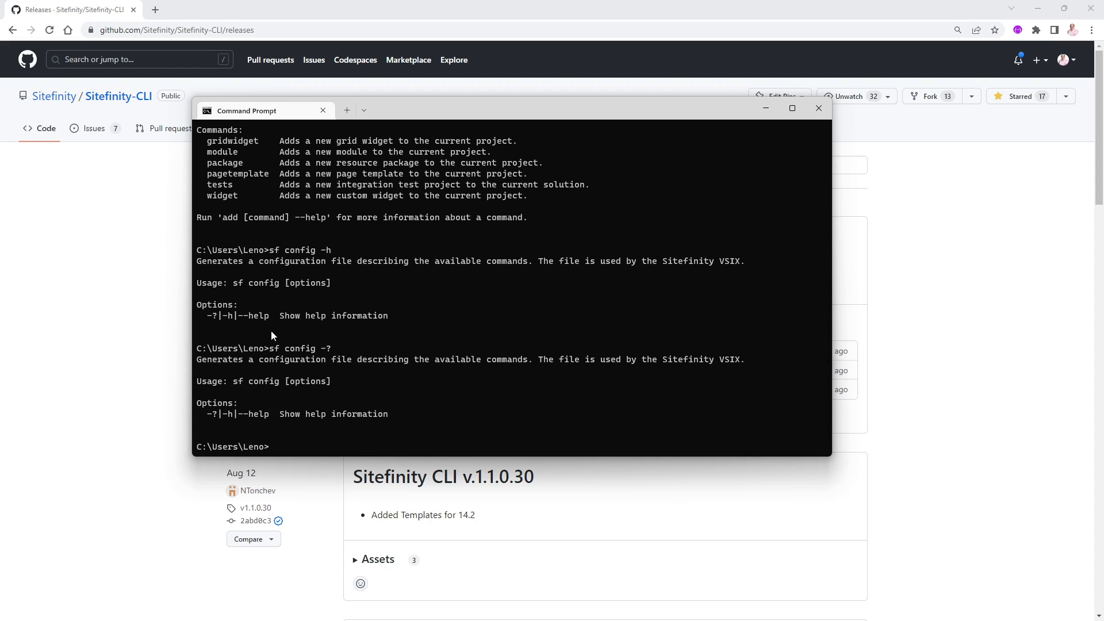
{"action": "mouse_move", "coordinate": [275, 451]}
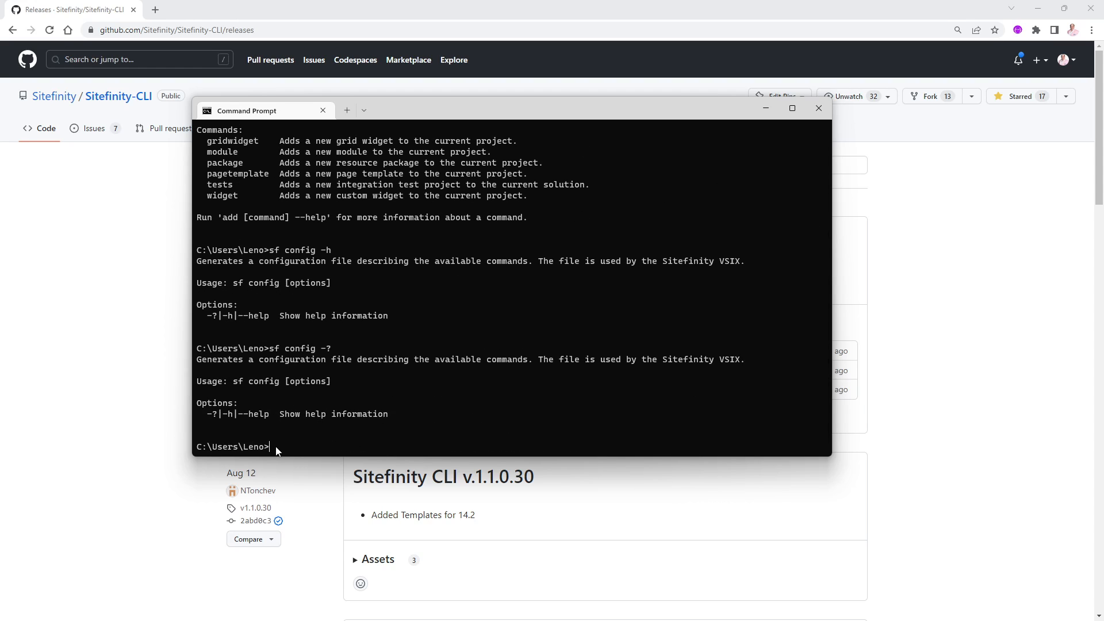
{"action": "mouse_move", "coordinate": [335, 358]}
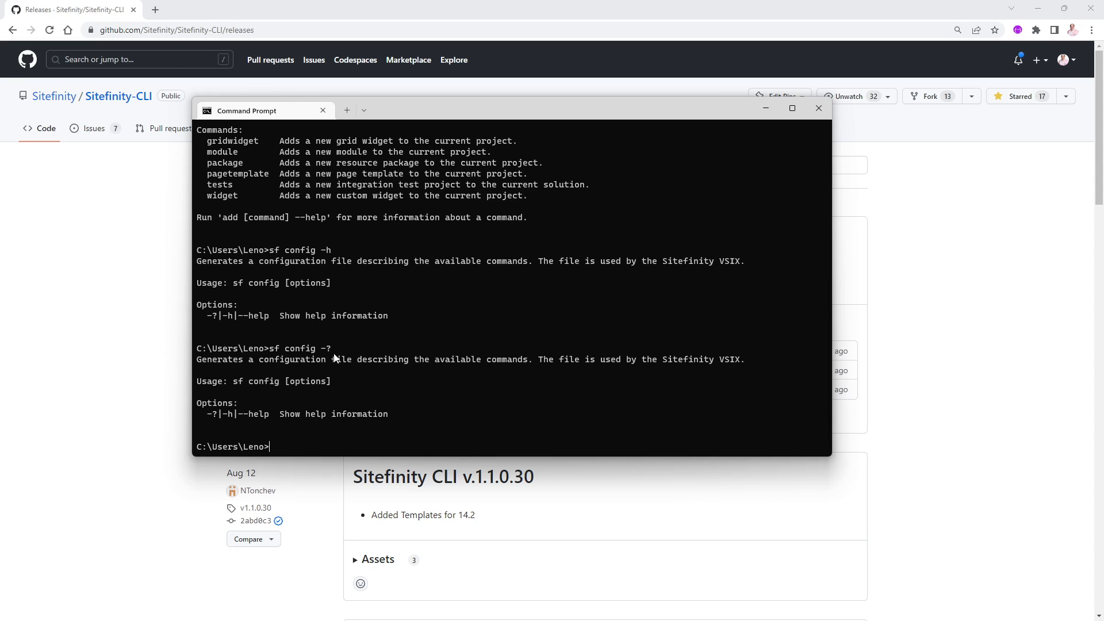
{"action": "mouse_move", "coordinate": [443, 403]}
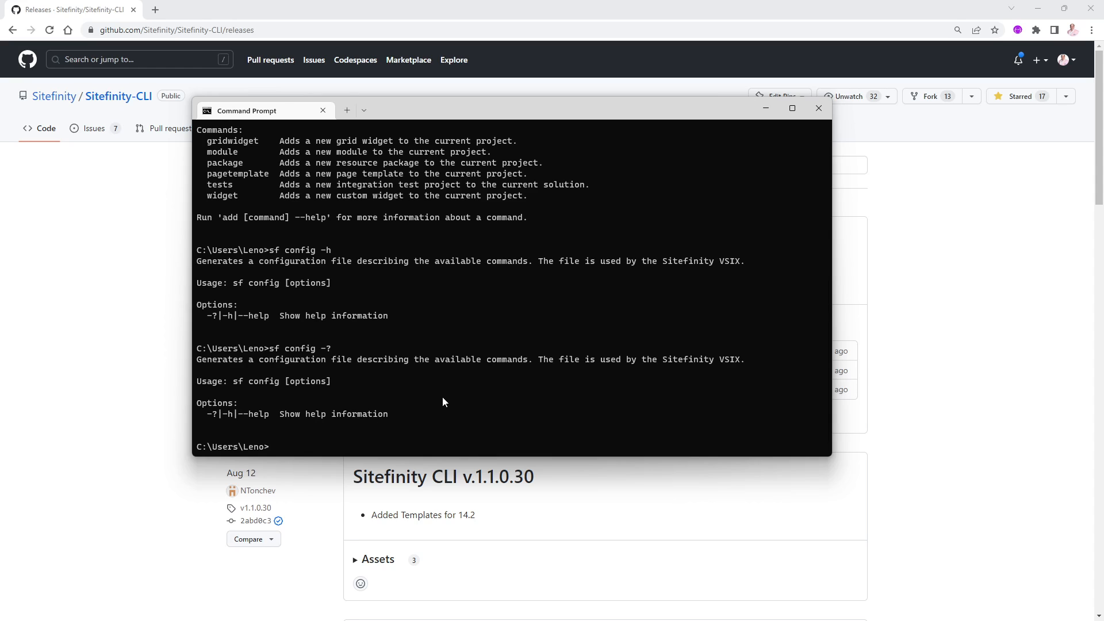
- Run sf config --help after correcting the typo, printing the config help again
{"action": "type", "text": "sf config --herlp"}
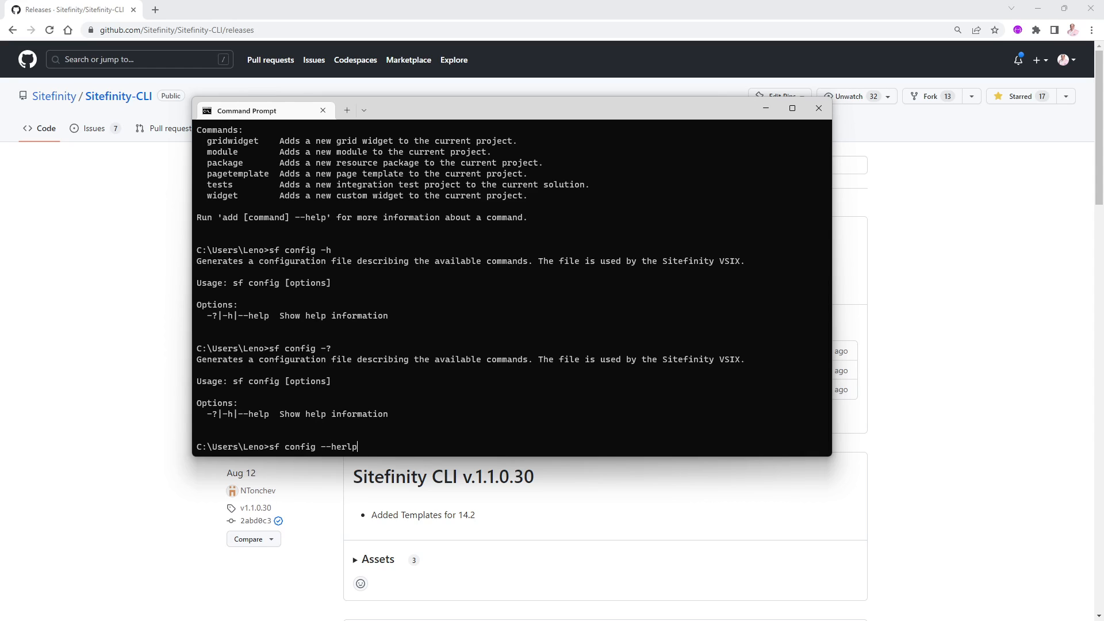
{"action": "key", "text": "Backspace"}
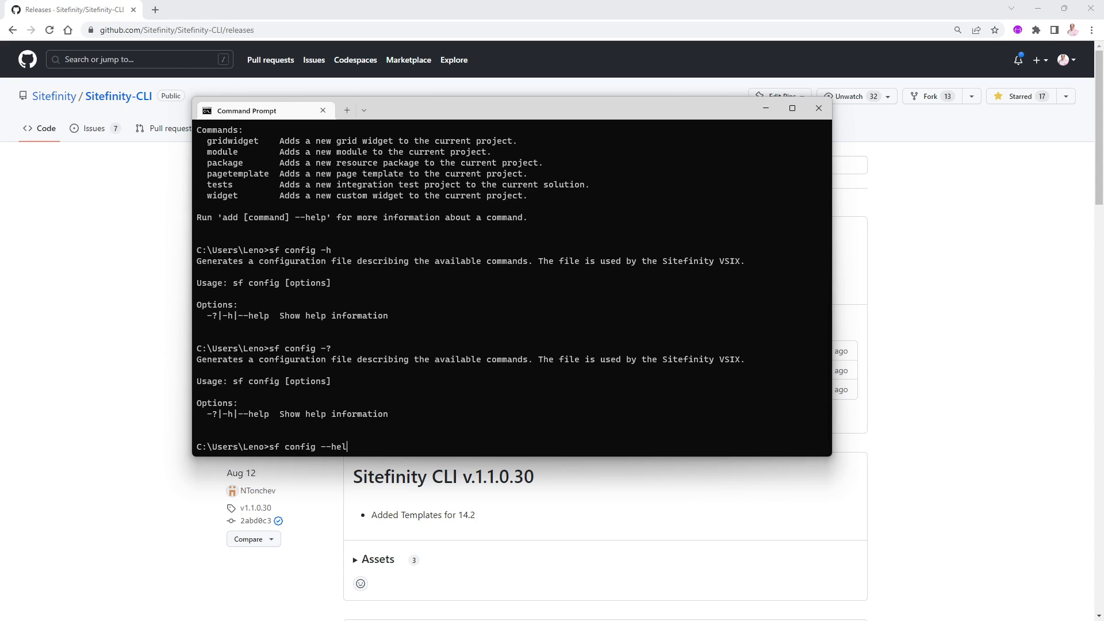
{"action": "key", "text": "Return"}
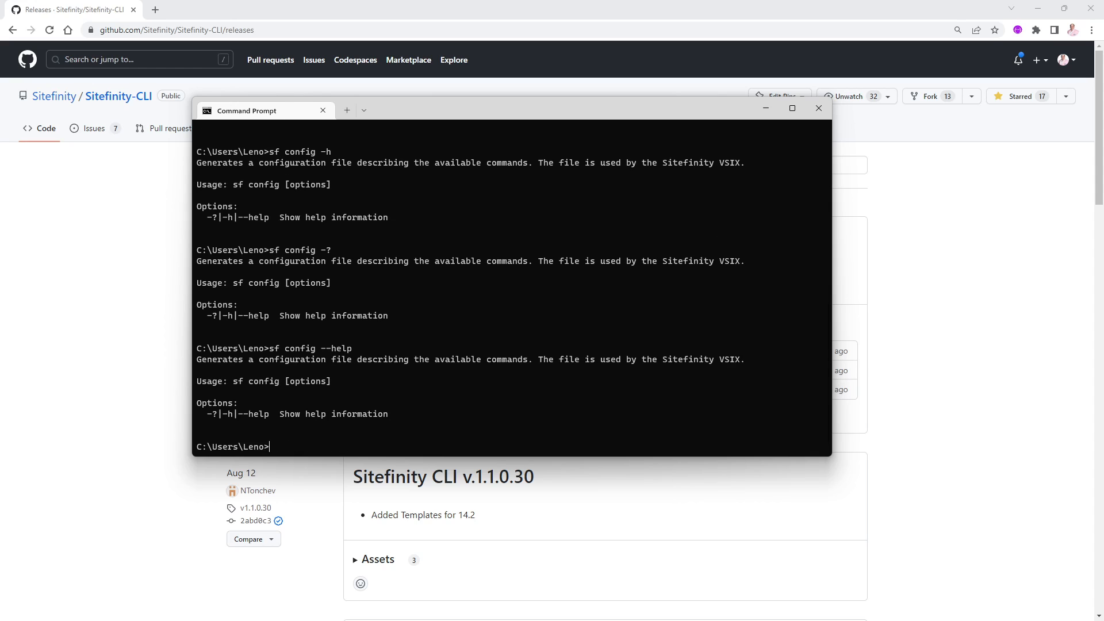
- Run sf upgrade -? to show SolutionPath, Version, --skipPrompts and --acceptLicense help
{"action": "type", "text": "sf upgr"}
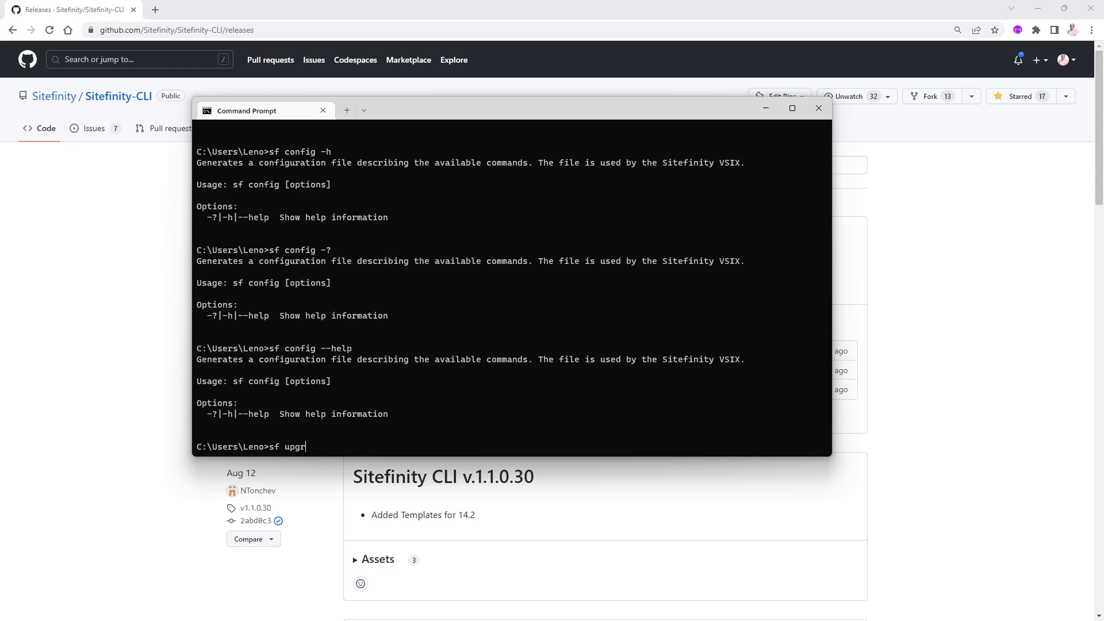
{"action": "type", "text": "ade -?"}
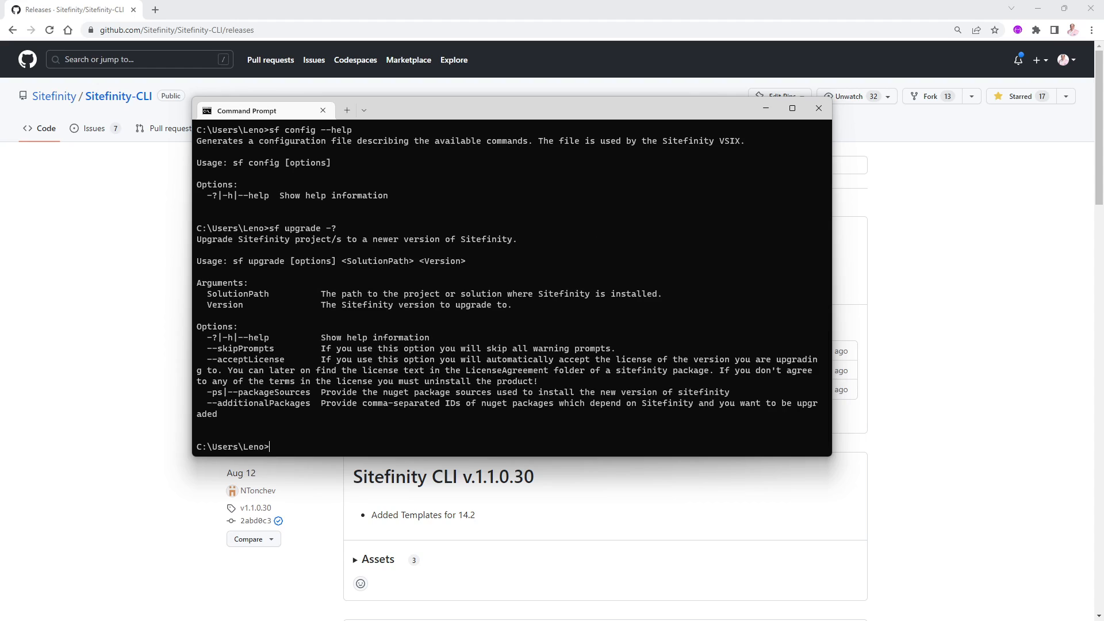
{"action": "mouse_move", "coordinate": [317, 350]}
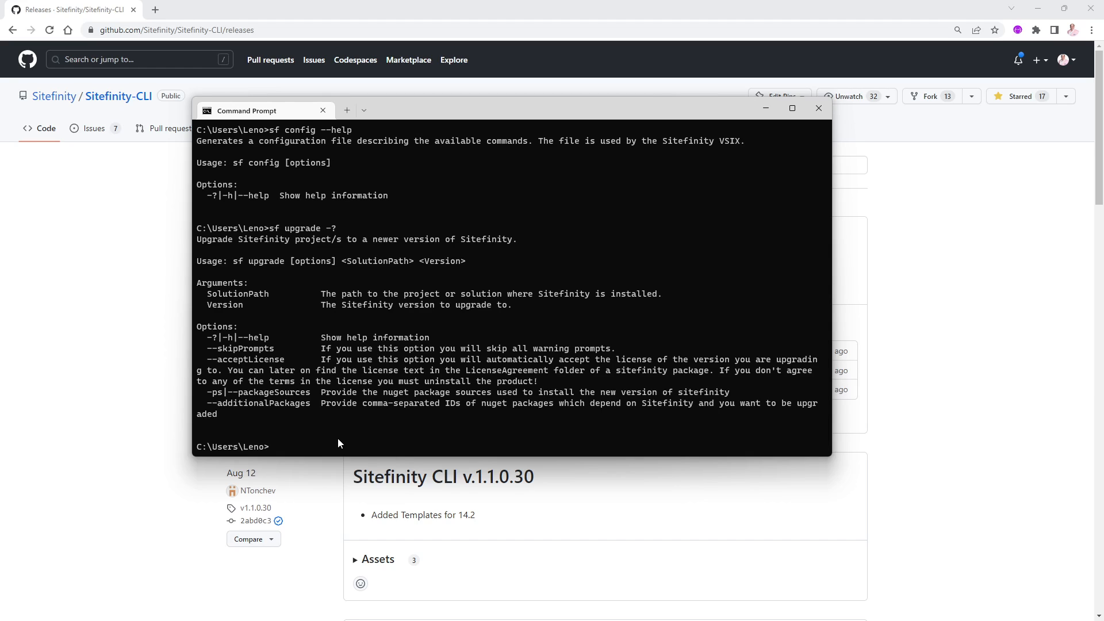
{"action": "mouse_move", "coordinate": [255, 311]}
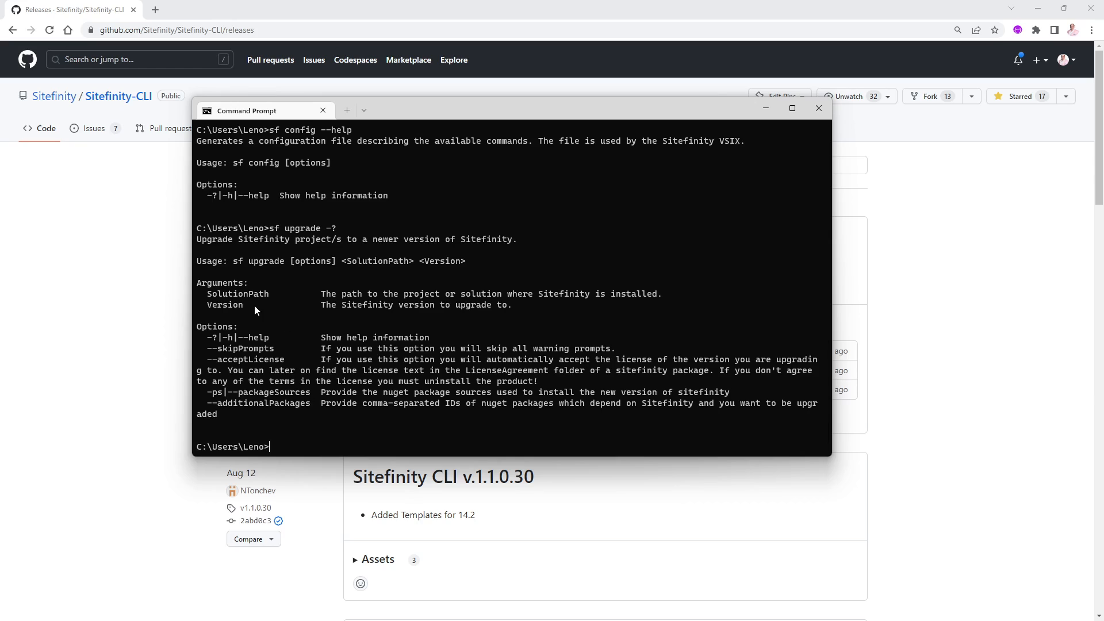
{"action": "mouse_move", "coordinate": [241, 402]}
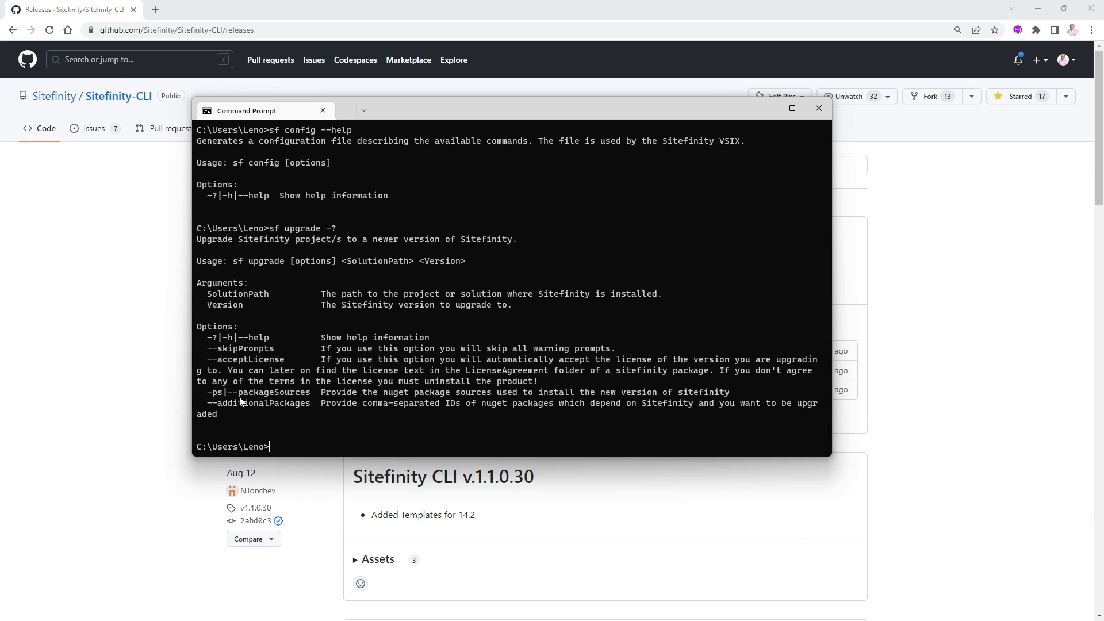
{"action": "mouse_move", "coordinate": [255, 435]}
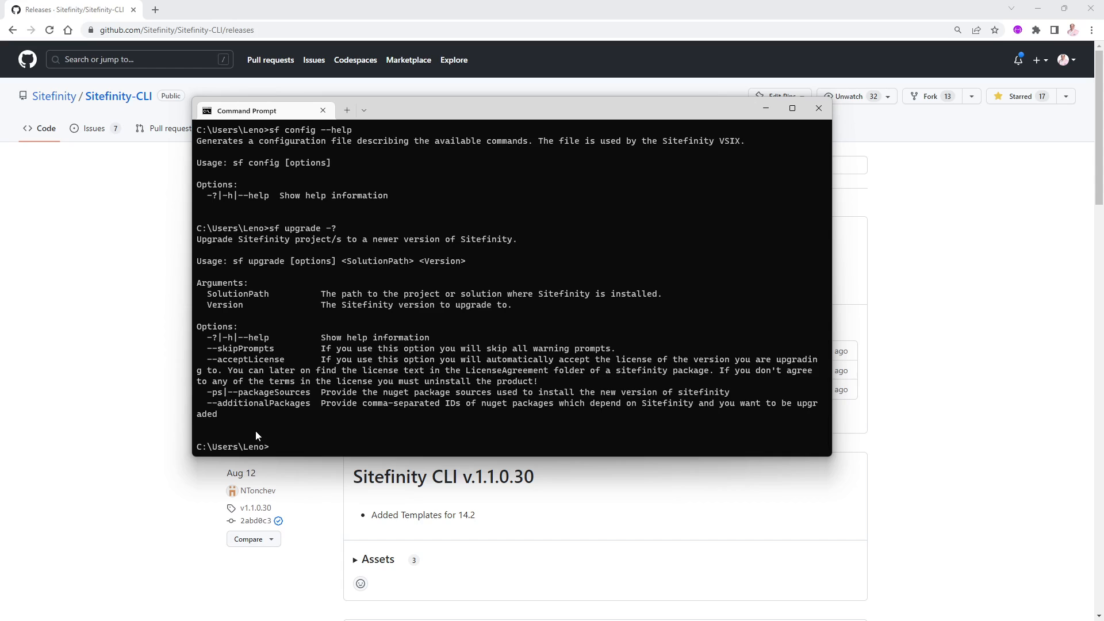
{"action": "mouse_move", "coordinate": [314, 404]}
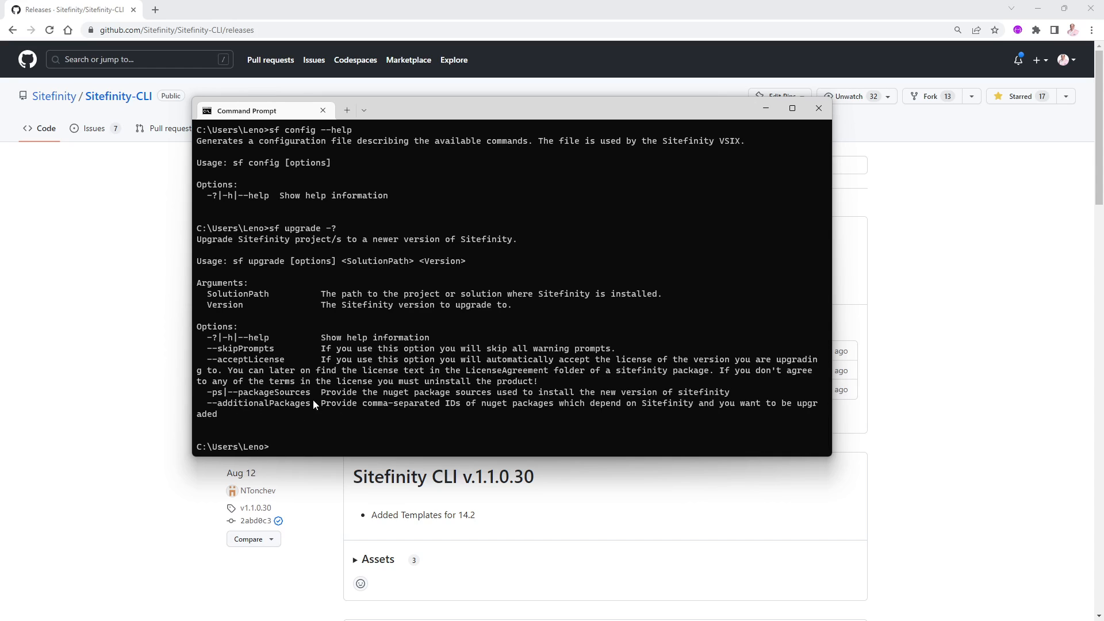
{"action": "mouse_move", "coordinate": [232, 333]}
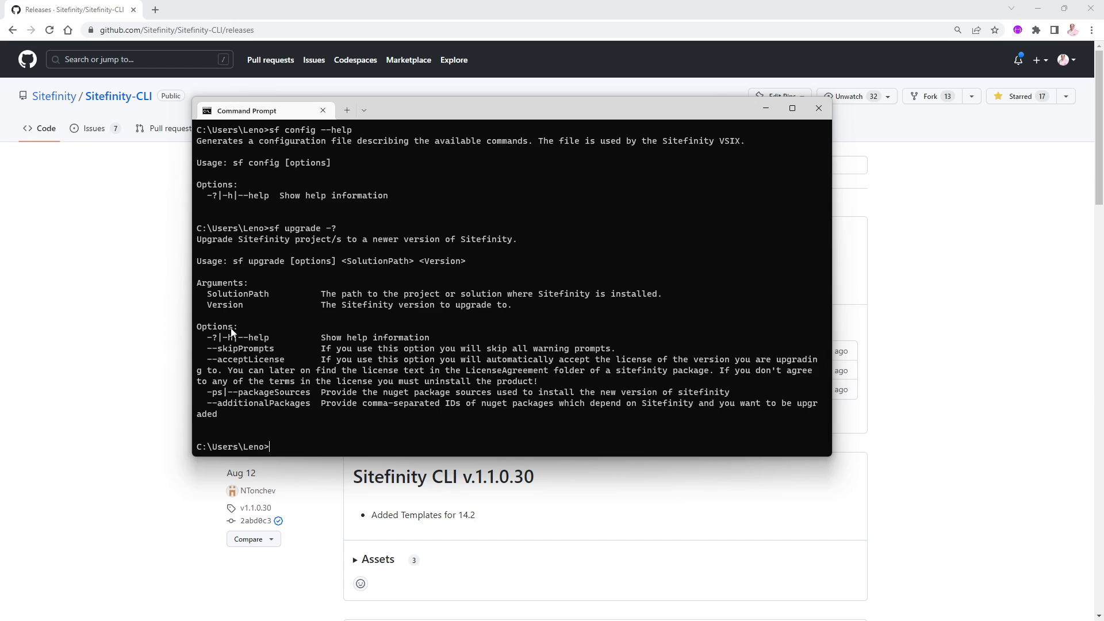
{"action": "mouse_move", "coordinate": [320, 406]}
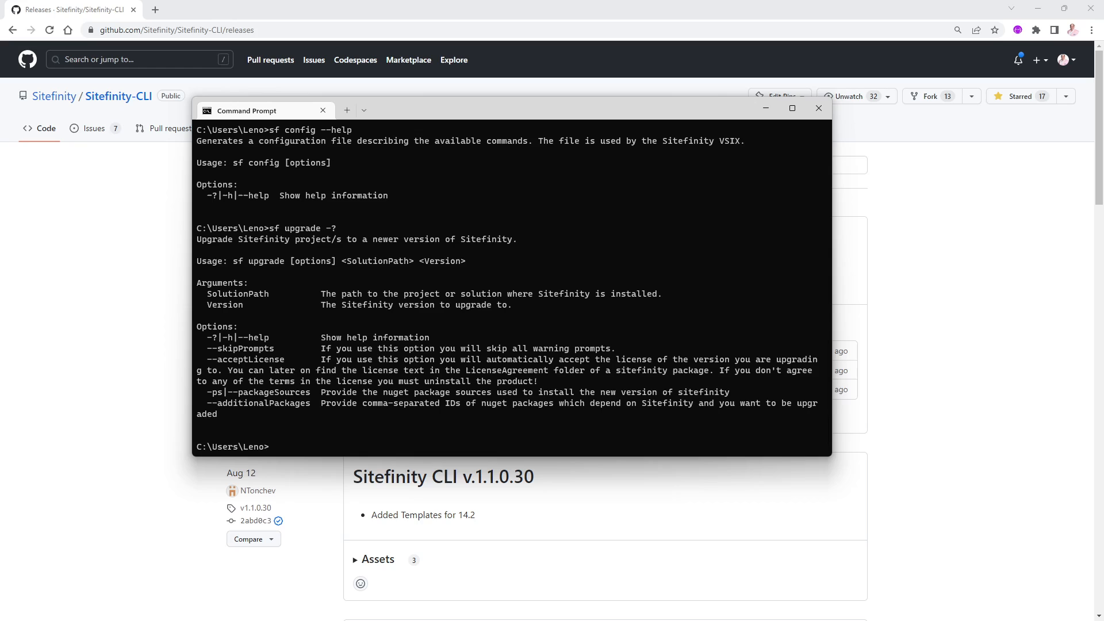
{"action": "mouse_move", "coordinate": [424, 273]}
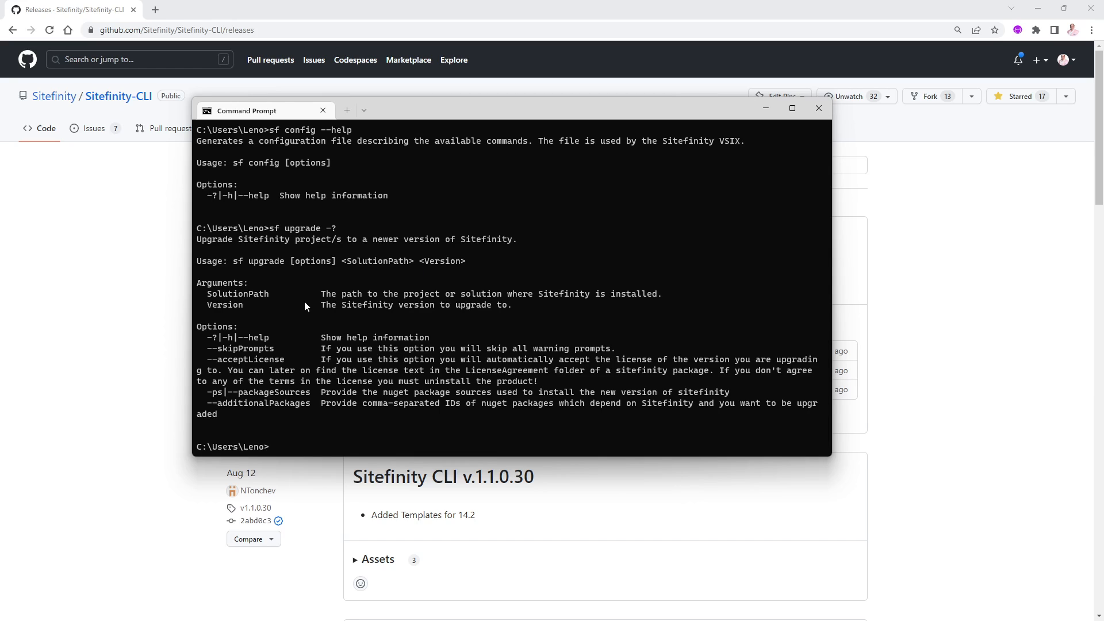
{"action": "mouse_move", "coordinate": [306, 269]}
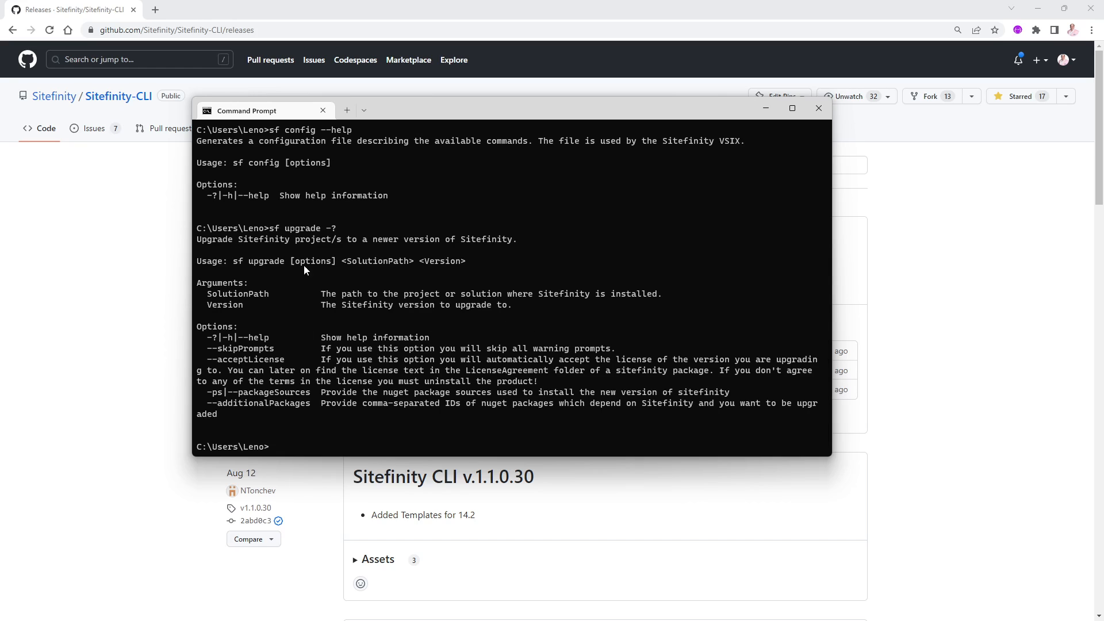
{"action": "mouse_move", "coordinate": [258, 353]}
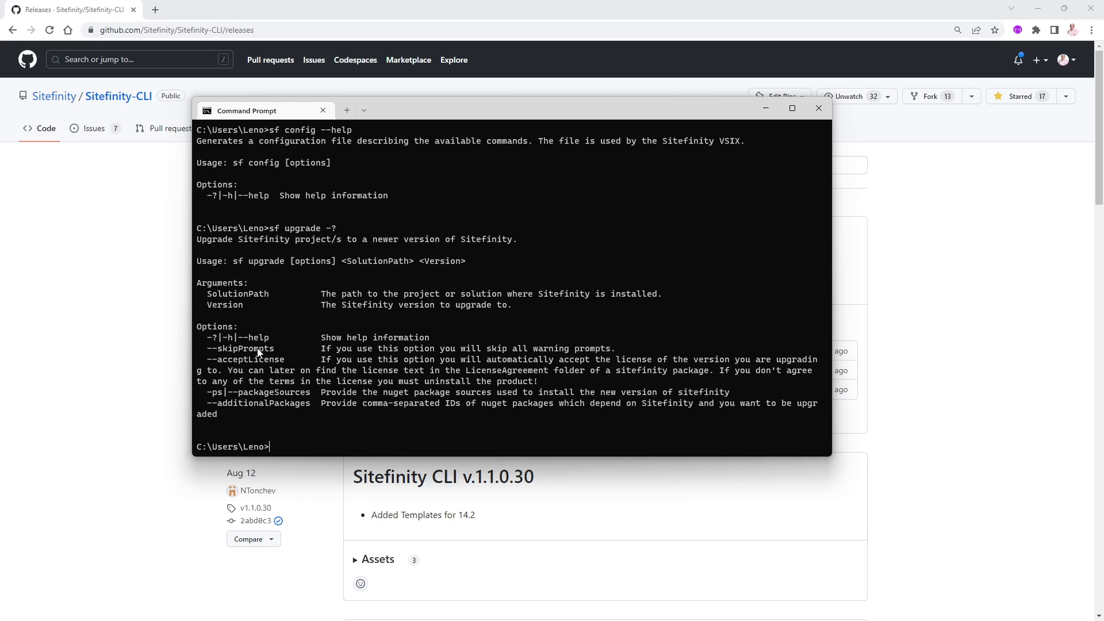
{"action": "mouse_move", "coordinate": [385, 218]}
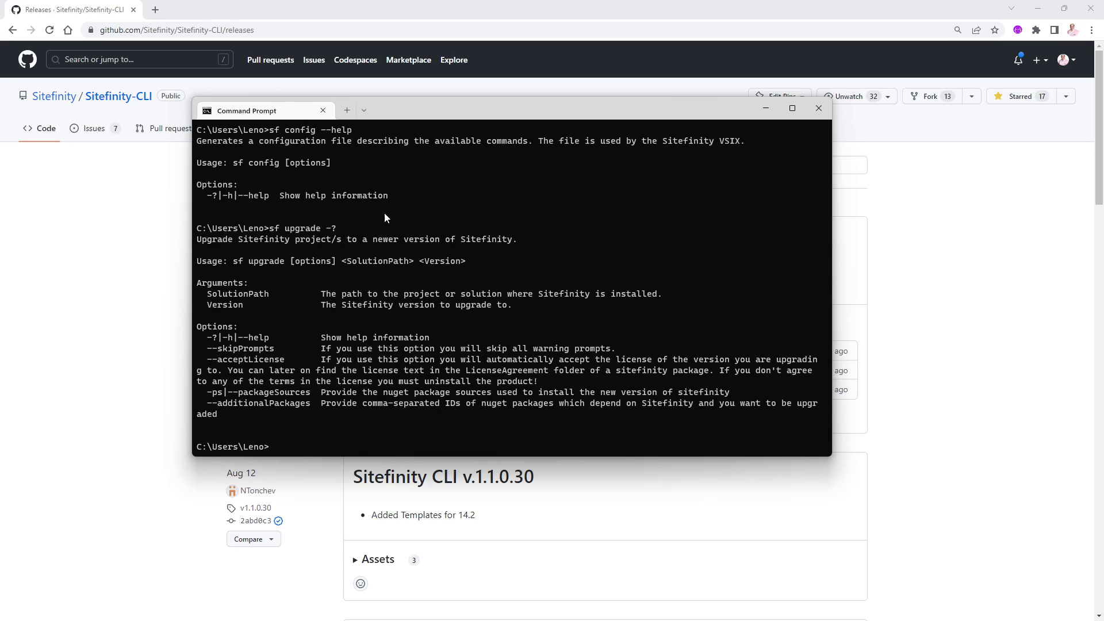
{"action": "mouse_move", "coordinate": [484, 151]}
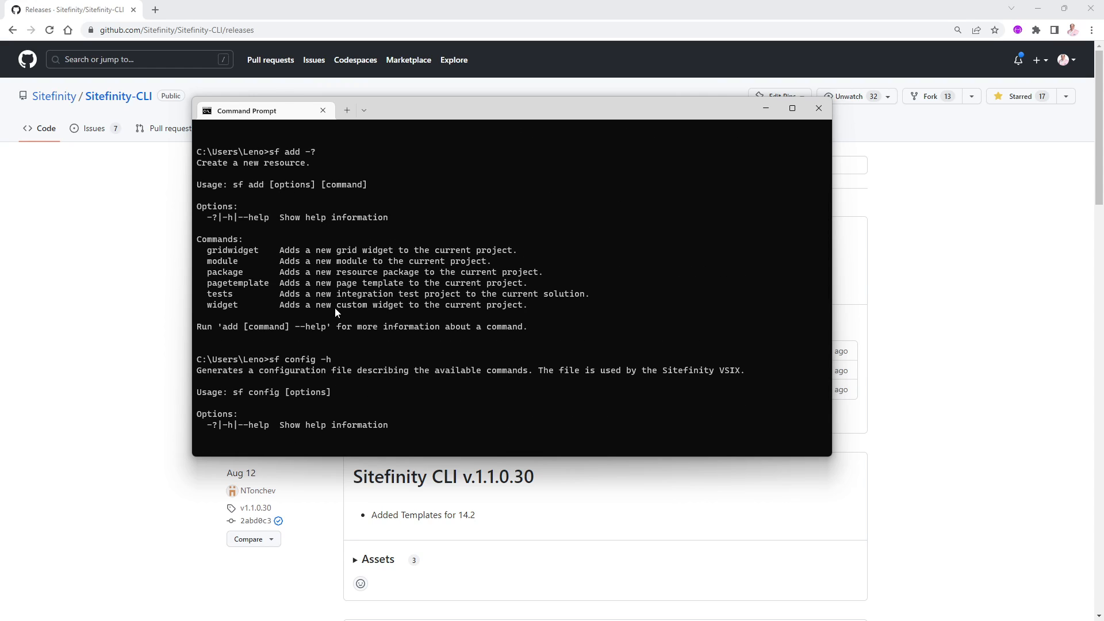
{"action": "mouse_move", "coordinate": [480, 297]}
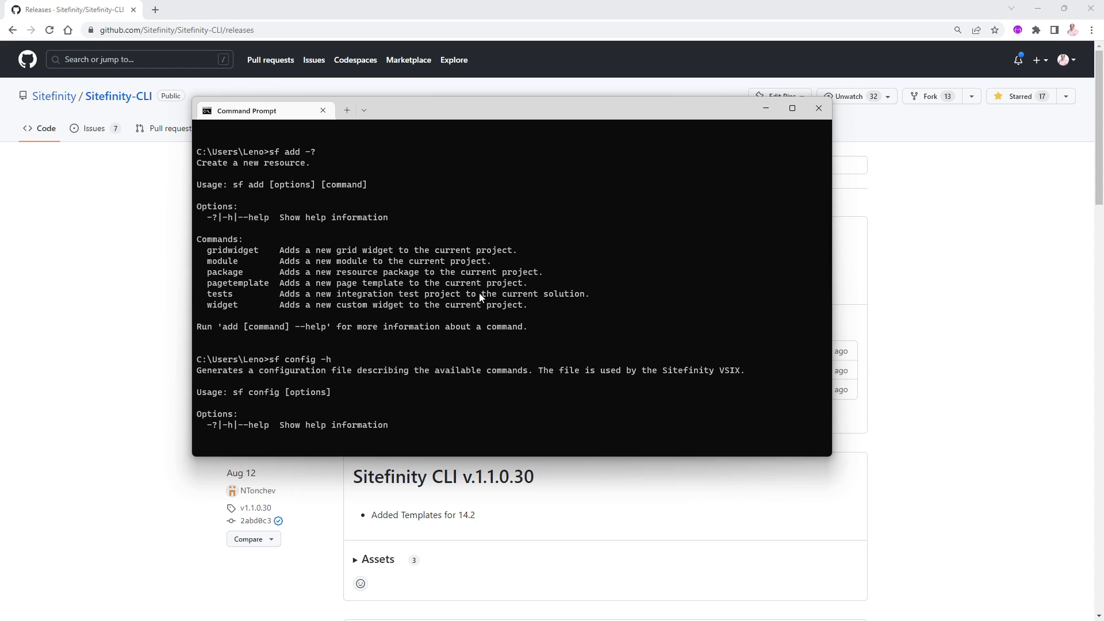